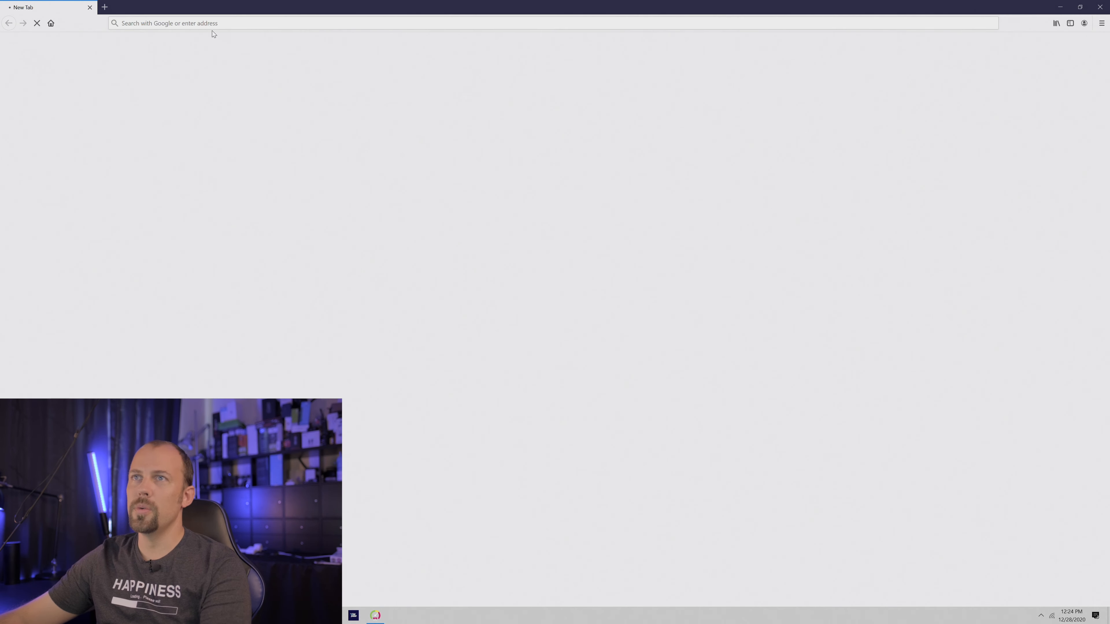
Search Google for 'virtual desktop', reach vrdesktop.net and download the Windows Streamer app.
{"action": "type", "text": "vhttps://www.google.com"}
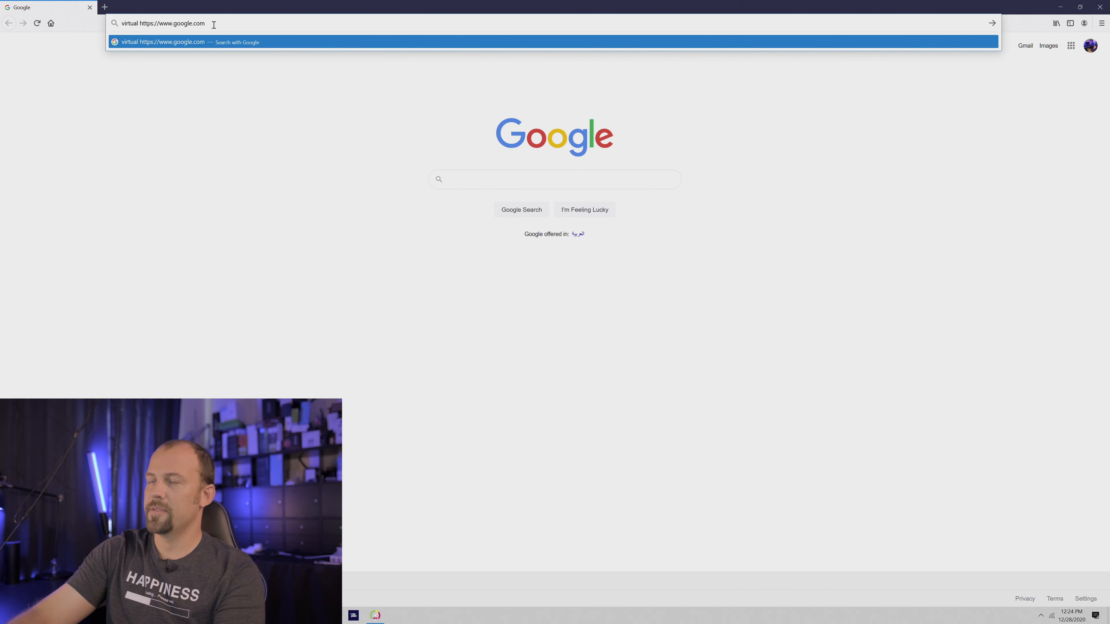
{"action": "type", "text": "virtual de"}
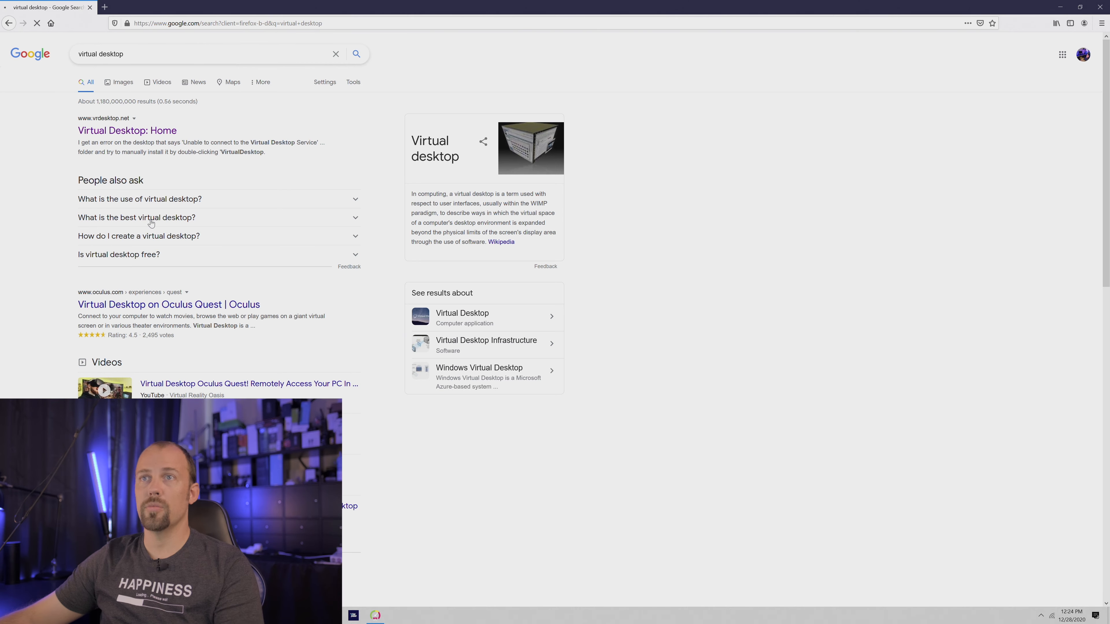
{"action": "left_click", "coordinate": [127, 130]}
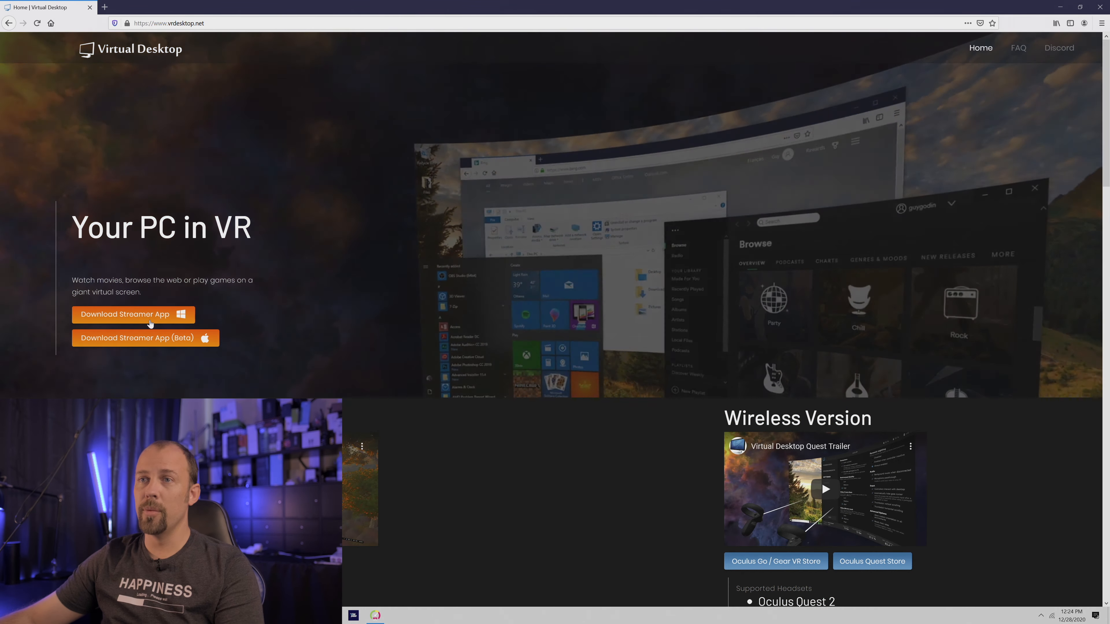
{"action": "left_click", "coordinate": [123, 314]}
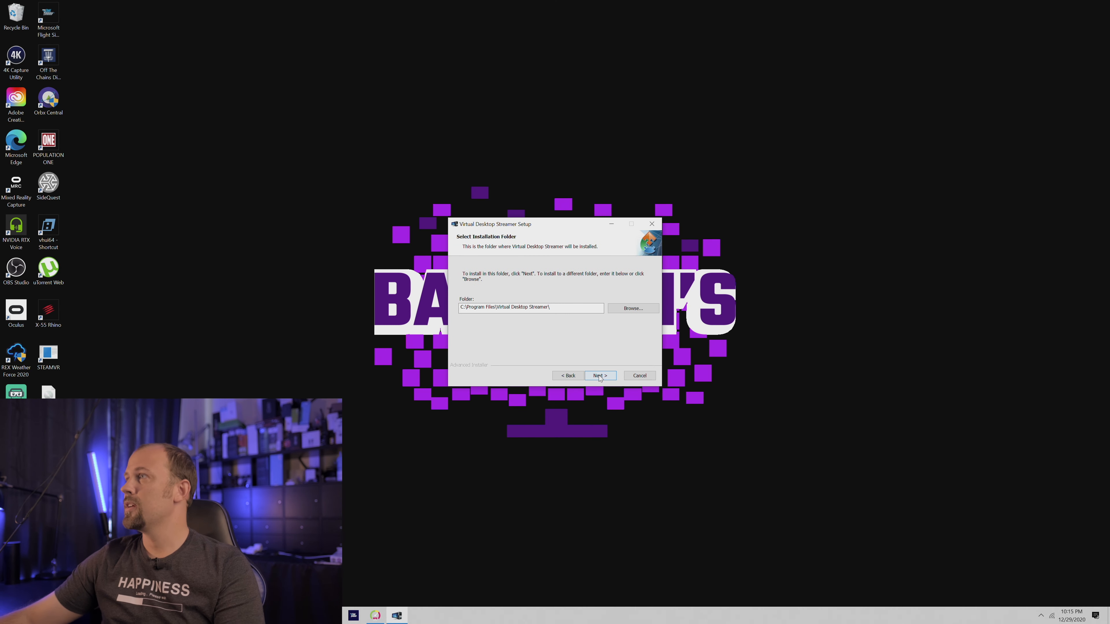
Install the streamer to the default folder and save Oculus username 'bartmansbits'.
{"action": "left_click", "coordinate": [599, 375]}
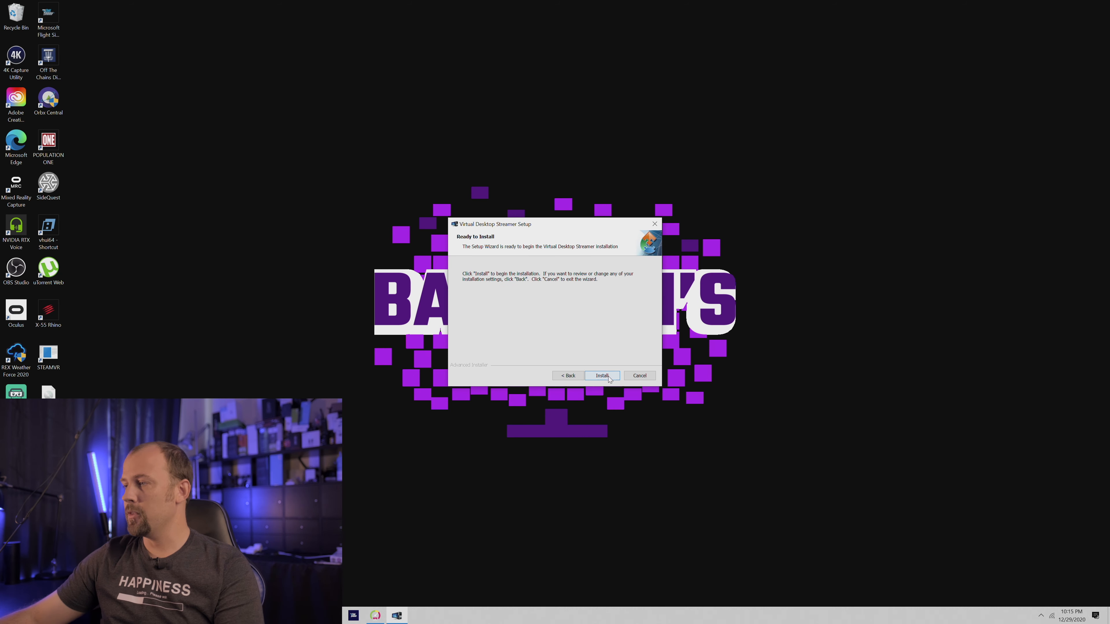
{"action": "left_click", "coordinate": [602, 375]}
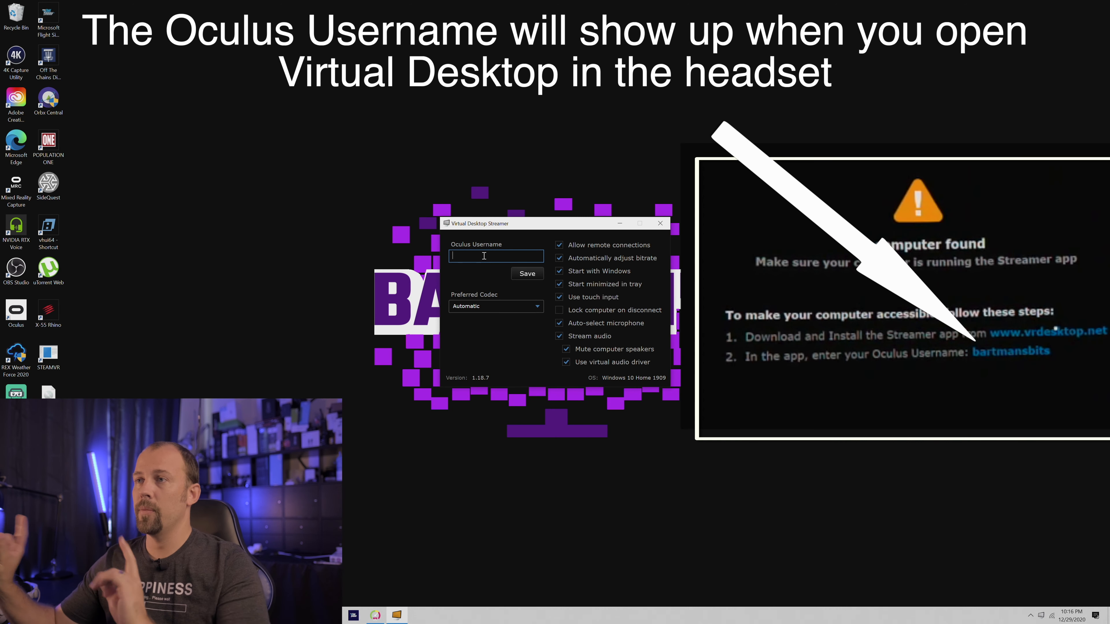
{"action": "type", "text": "bartma"}
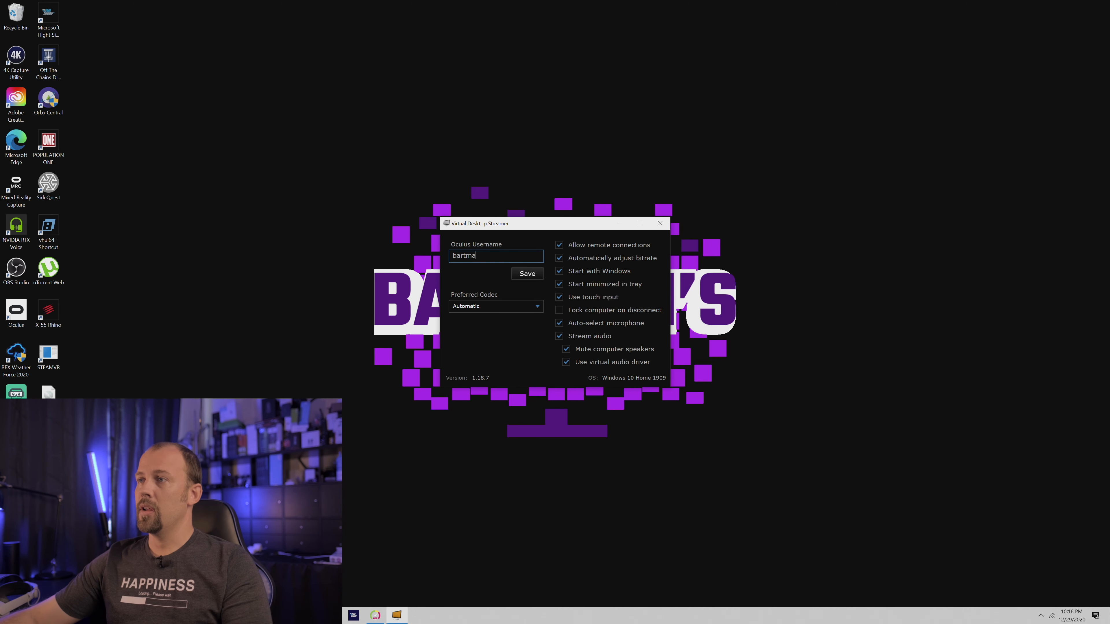
{"action": "type", "text": "nsbits"}
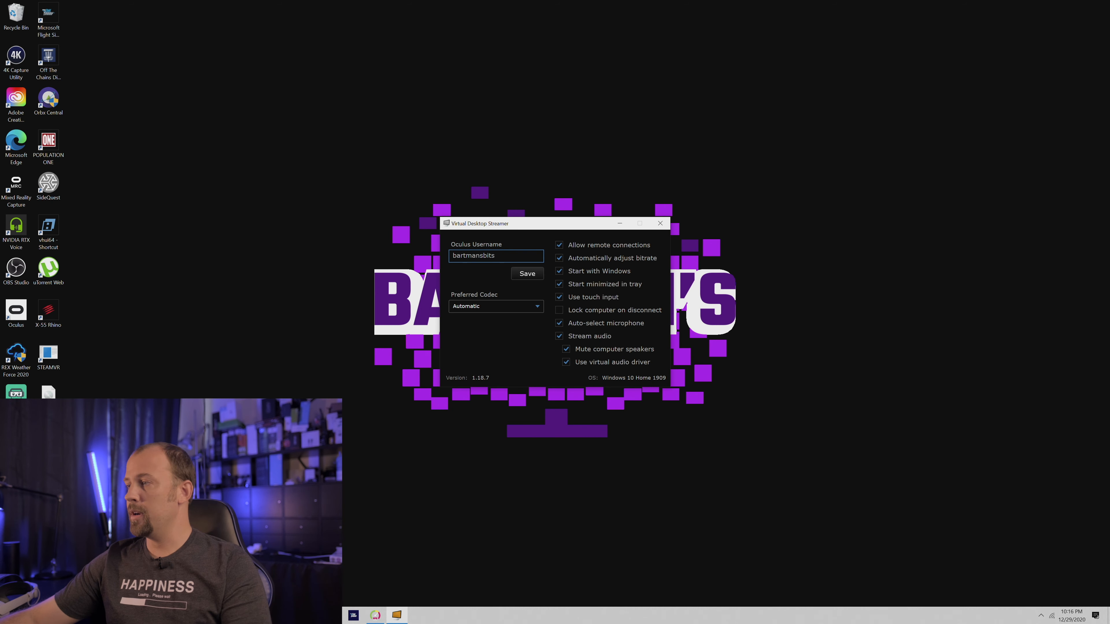
{"action": "left_click", "coordinate": [526, 274]}
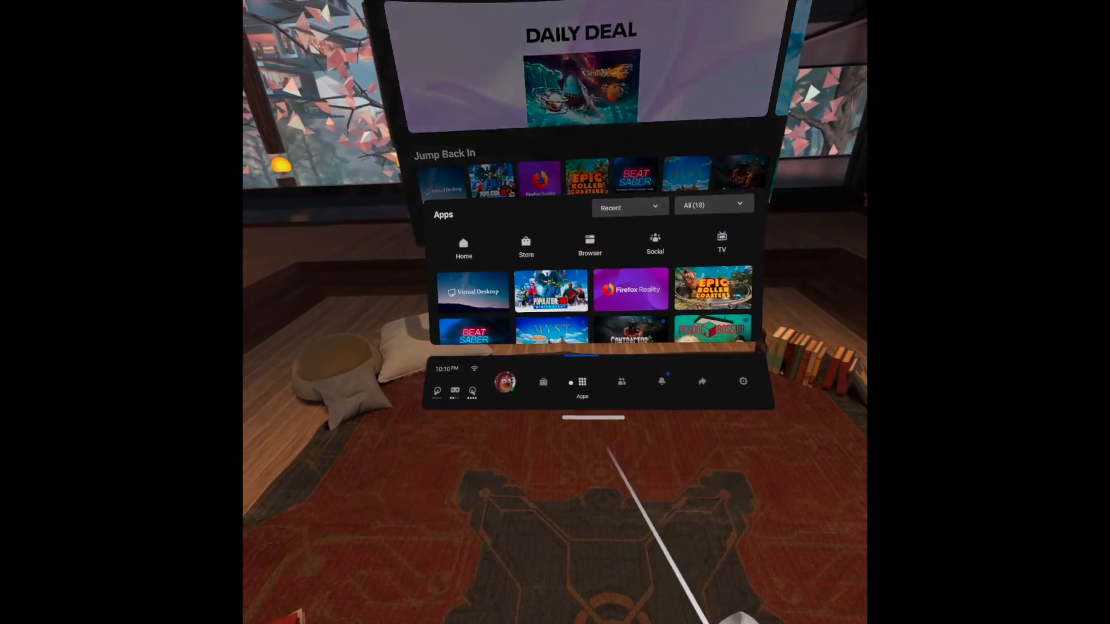
Search the Quest Store for Virtual Desktop and install it on the headset.
{"action": "left_click", "coordinate": [526, 244]}
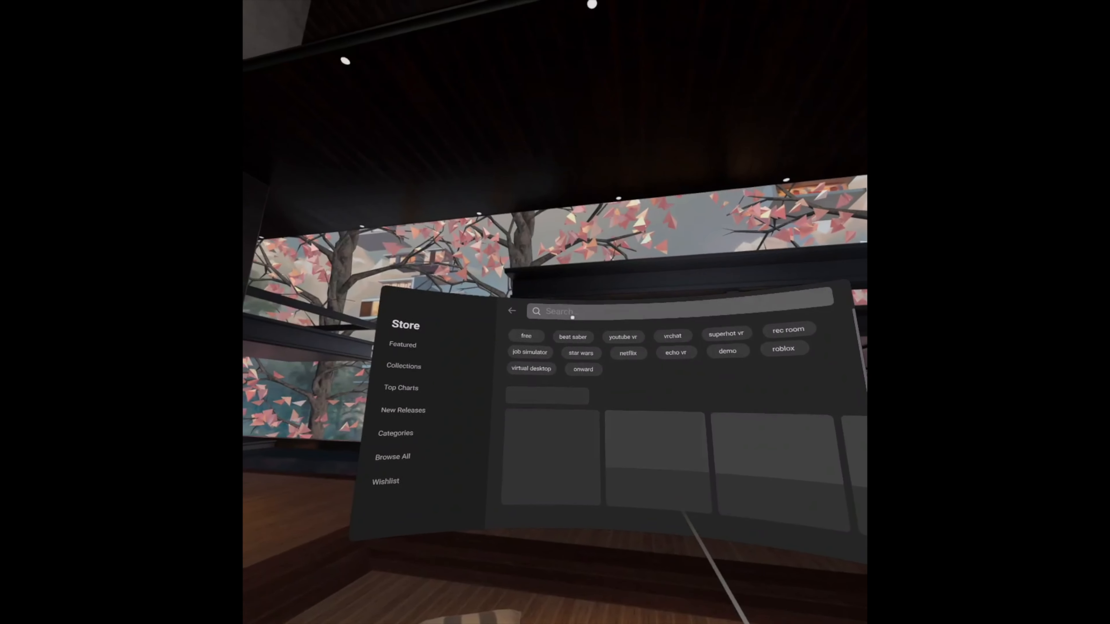
{"action": "left_click", "coordinate": [673, 312]}
{"action": "type", "text": "virtu"}
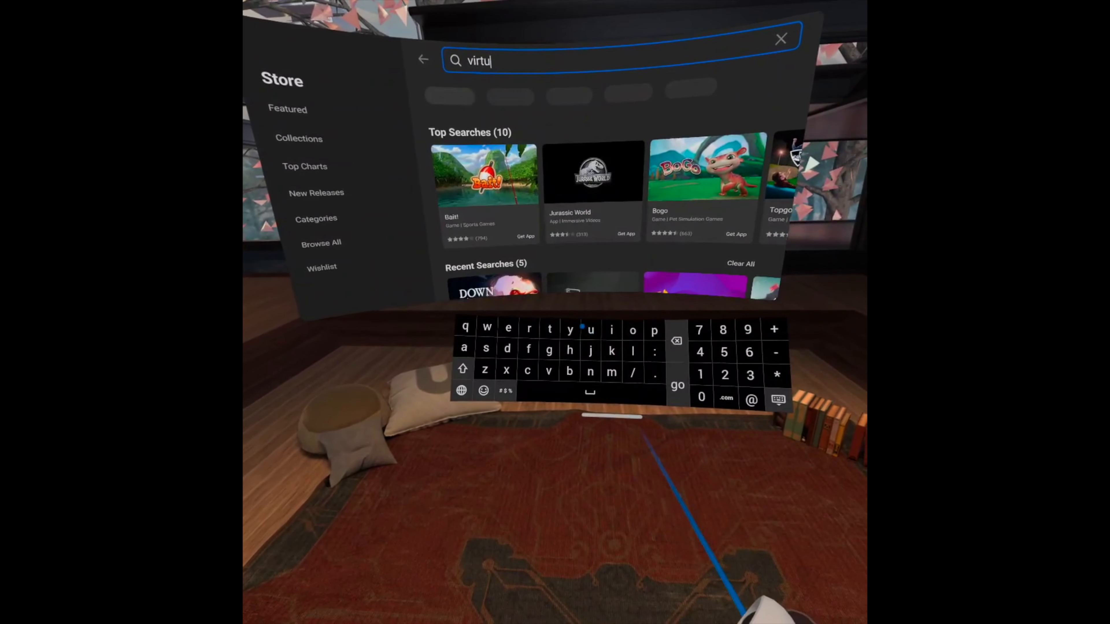
{"action": "type", "text": "al desktop"}
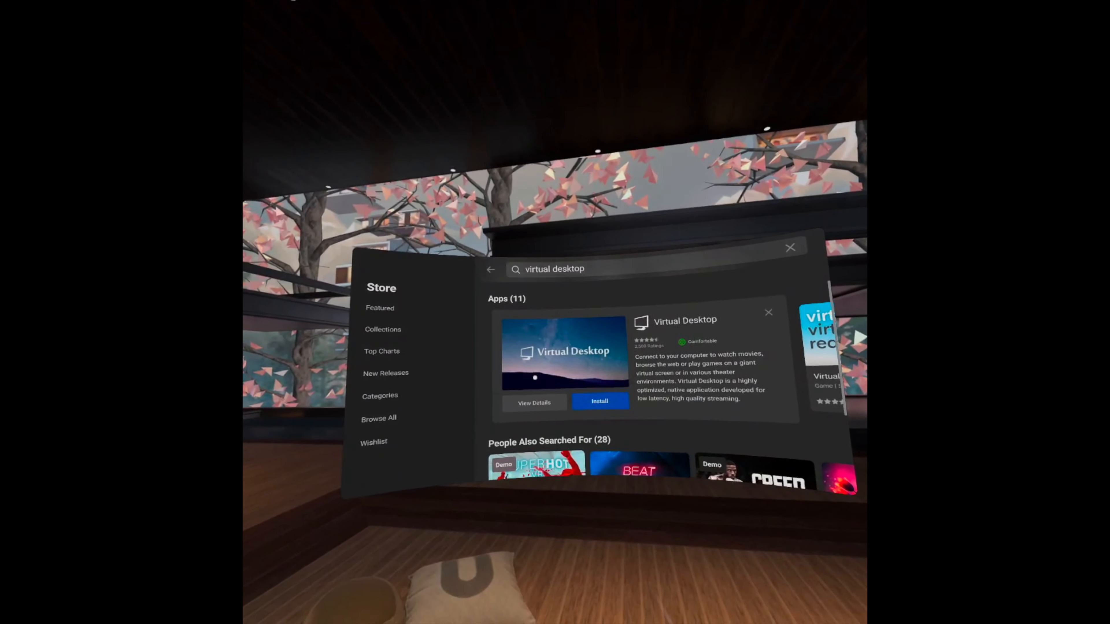
{"action": "left_click", "coordinate": [790, 247]}
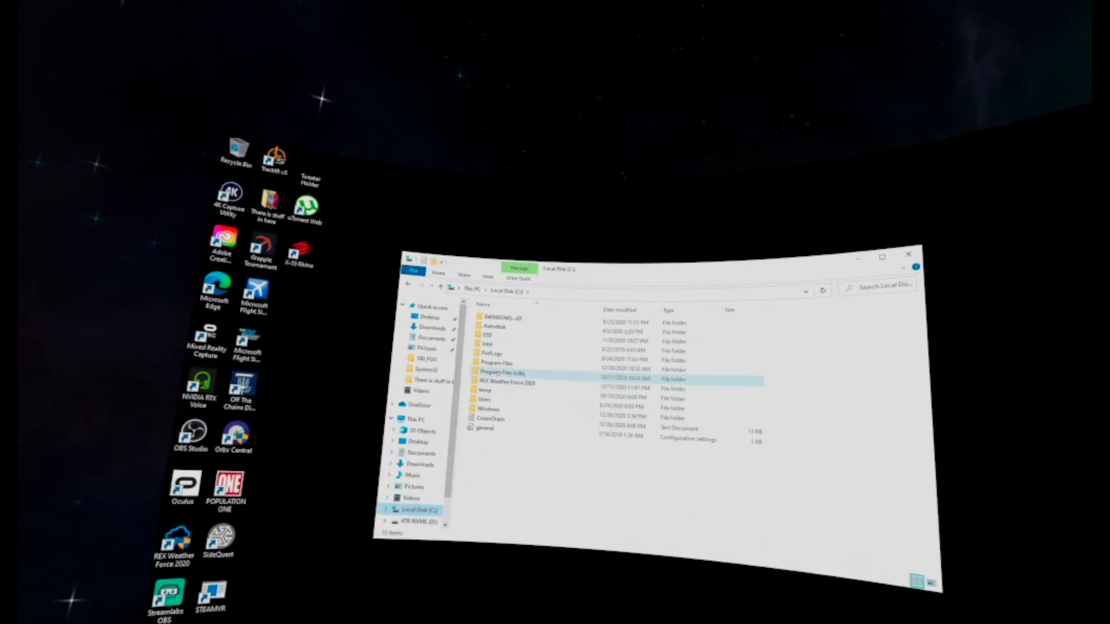
Navigate through Program Files (x86)\Steam to SteamVR\bin\win64.
{"action": "double_click", "coordinate": [502, 372]}
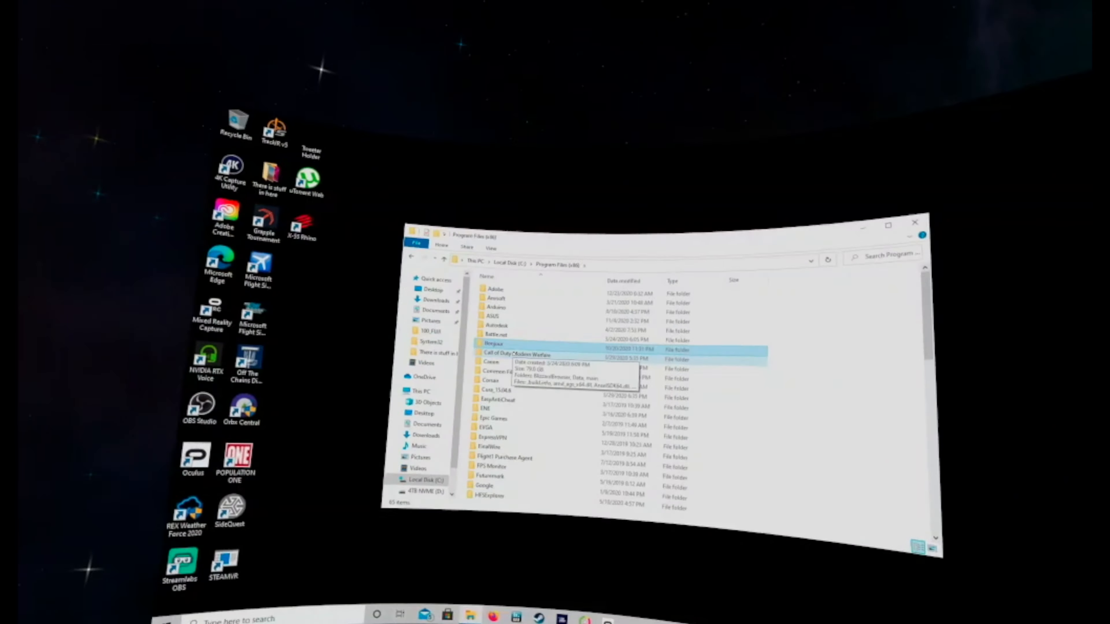
{"action": "scroll", "scroll_direction": "down", "scroll_amount": 3}
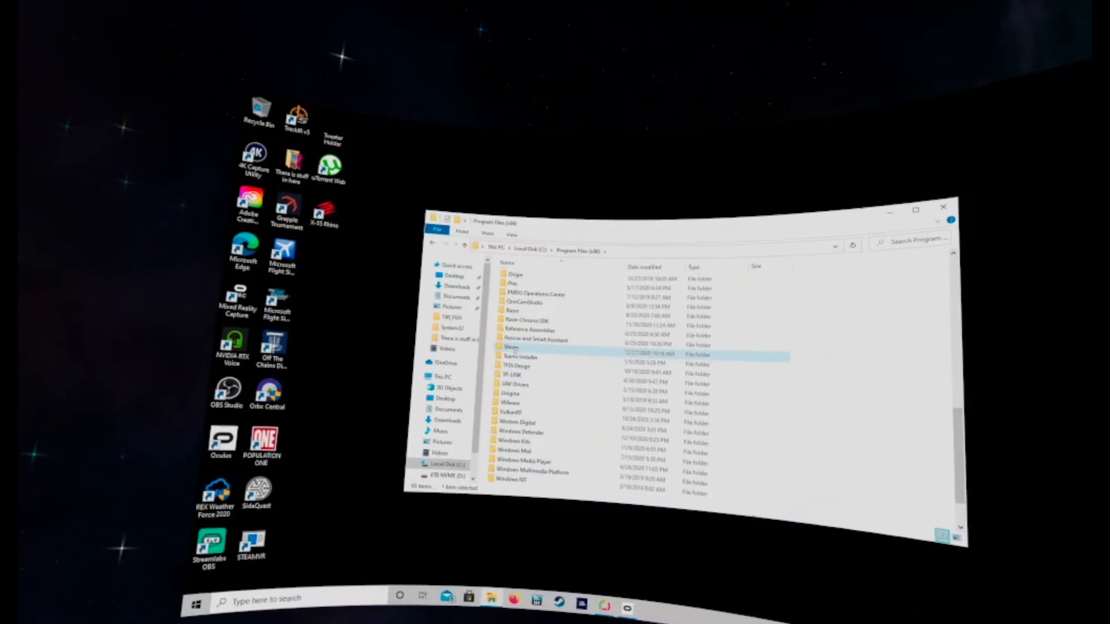
{"action": "double_click", "coordinate": [511, 347]}
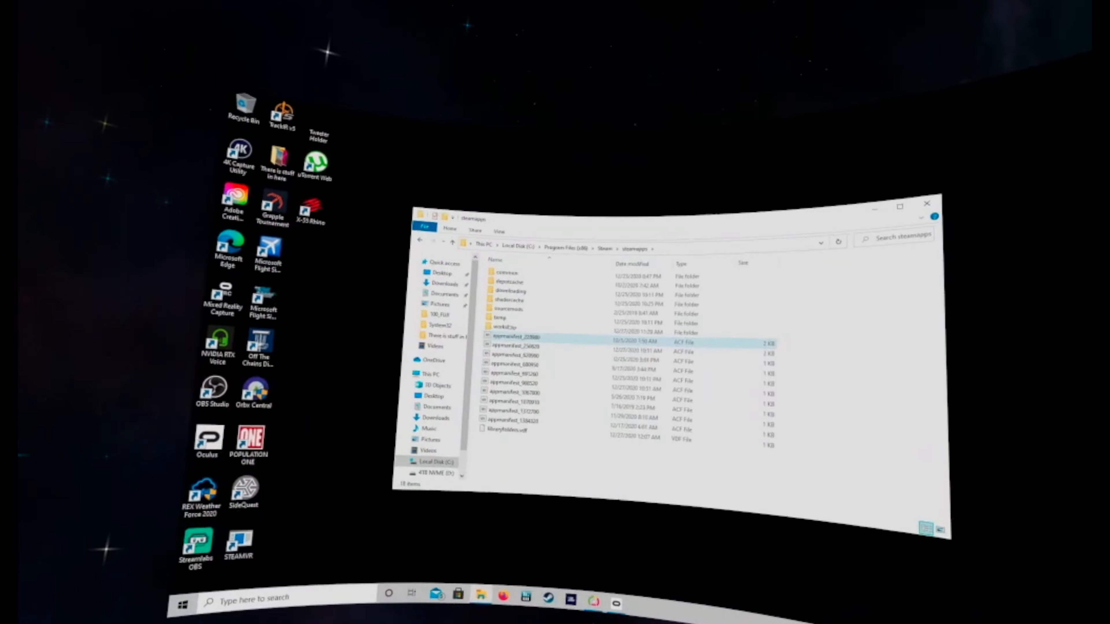
{"action": "double_click", "coordinate": [506, 272]}
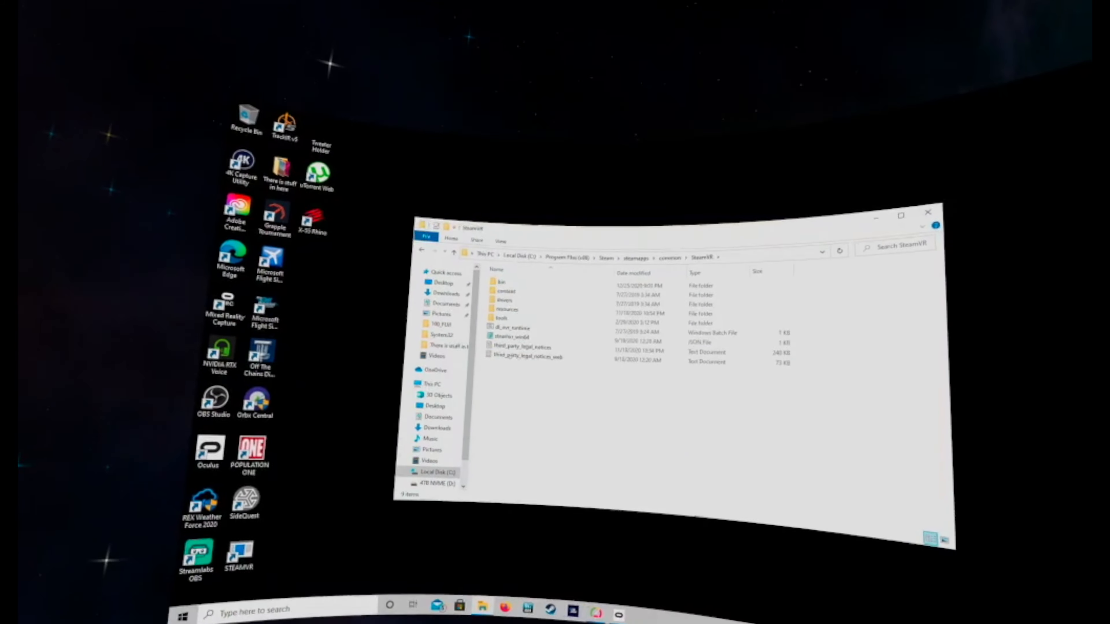
{"action": "double_click", "coordinate": [502, 284]}
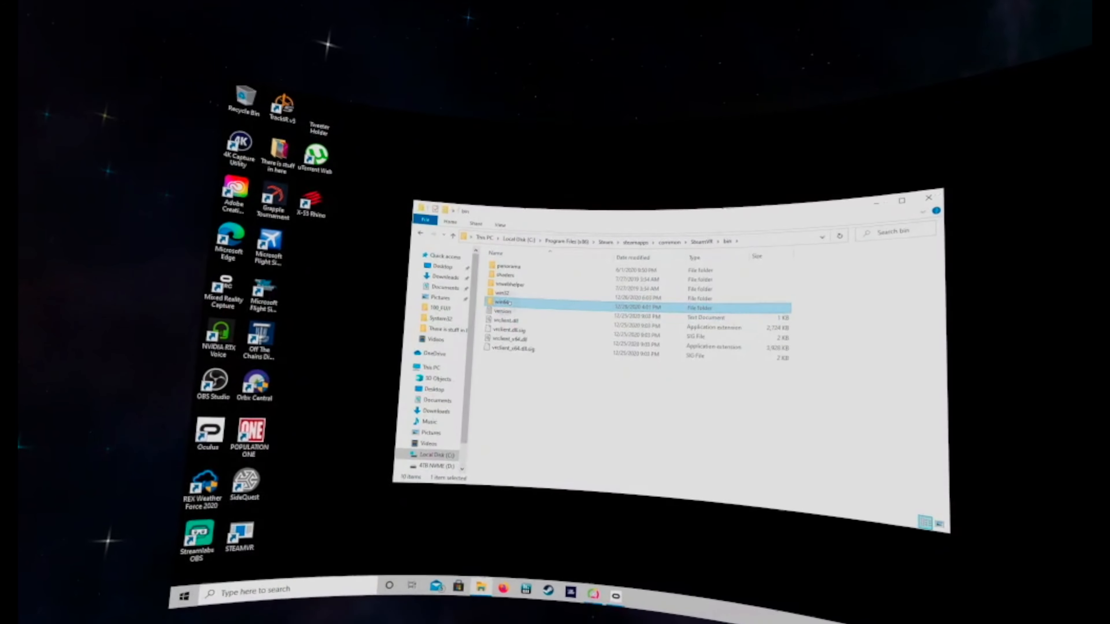
{"action": "double_click", "coordinate": [503, 302]}
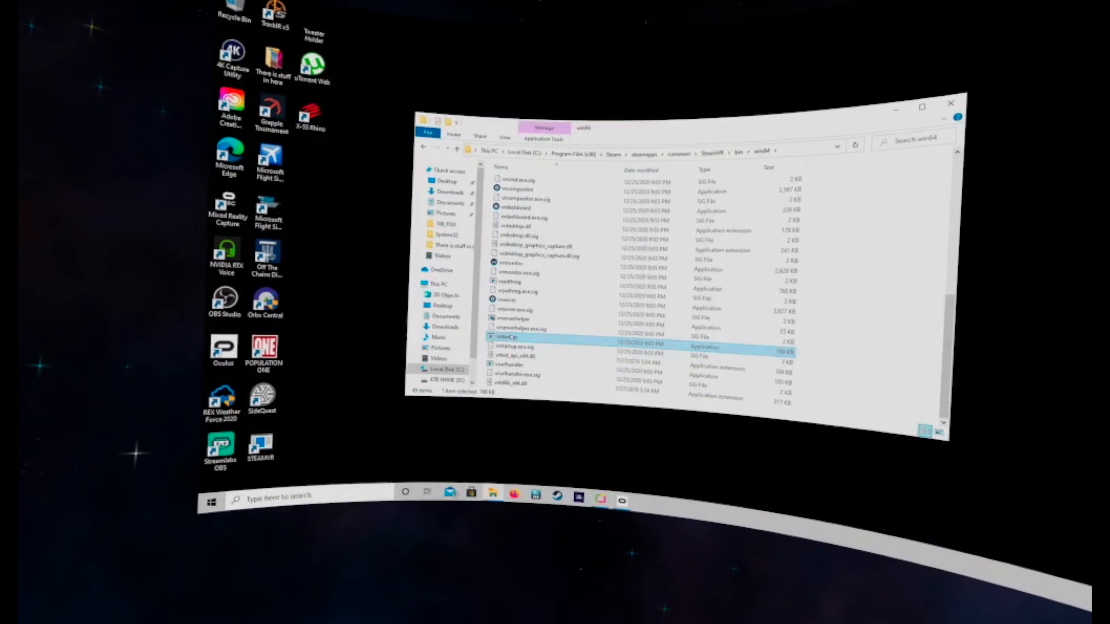
{"action": "right_click", "coordinate": [508, 338]}
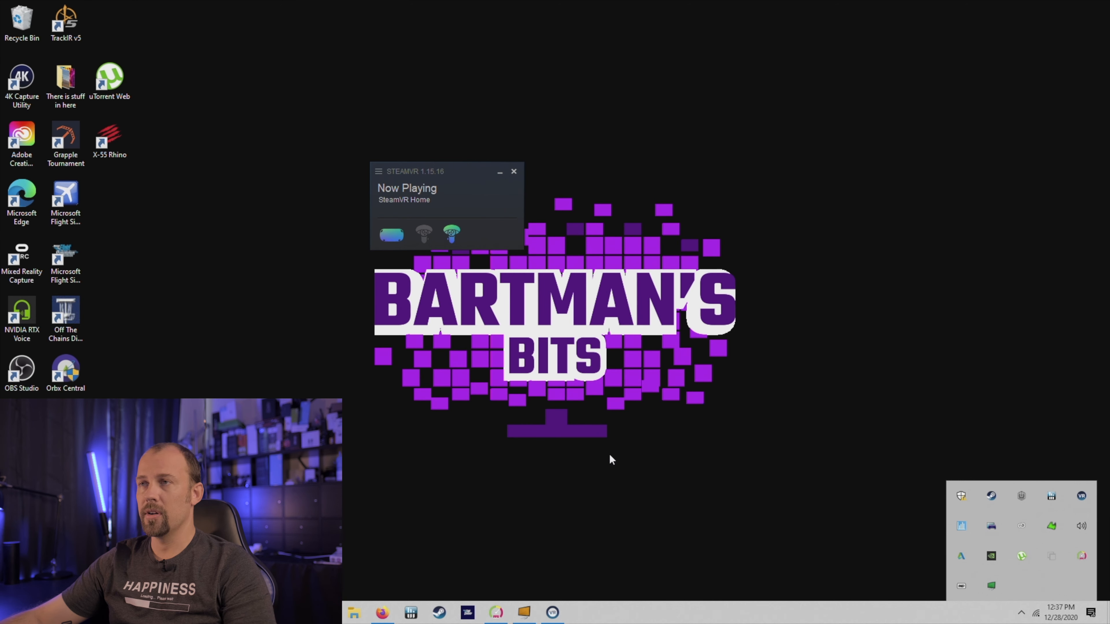
Launch NVIDIA Control Panel from the tray and switch Manage 3D Settings to Program Settings.
{"action": "left_click", "coordinate": [580, 612]}
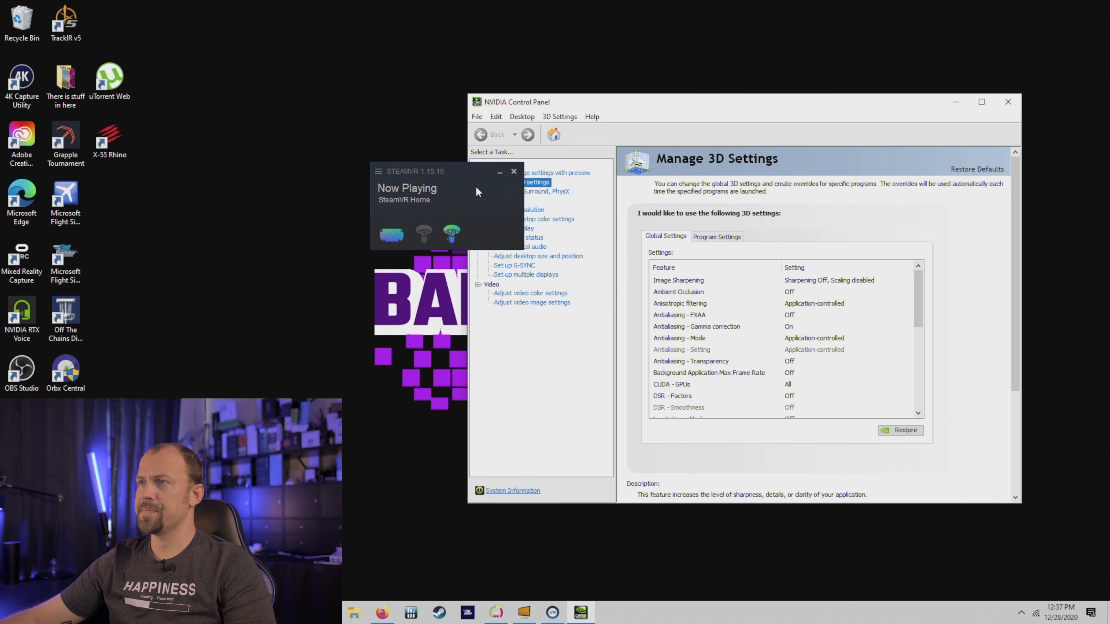
{"action": "left_click", "coordinate": [513, 172]}
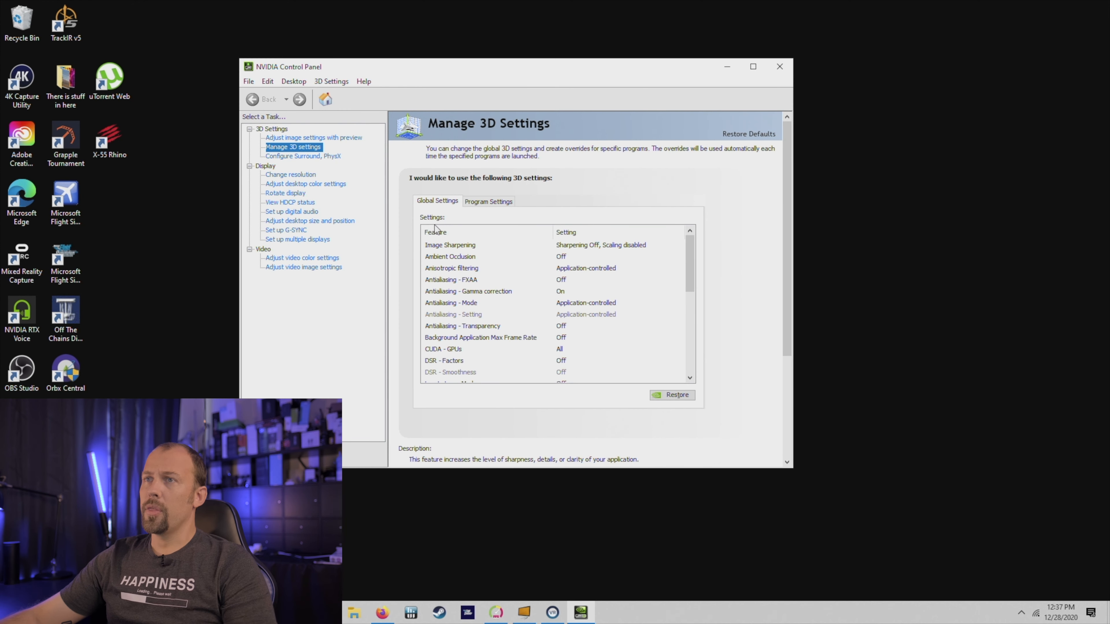
{"action": "scroll", "scroll_direction": "down", "scroll_amount": 3}
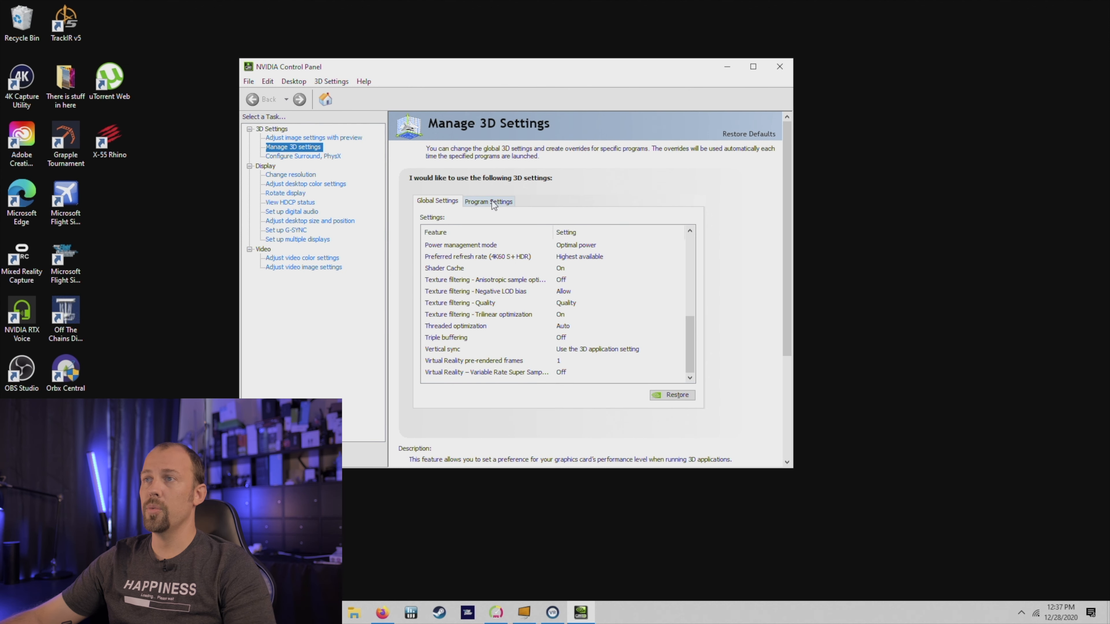
{"action": "left_click", "coordinate": [488, 201]}
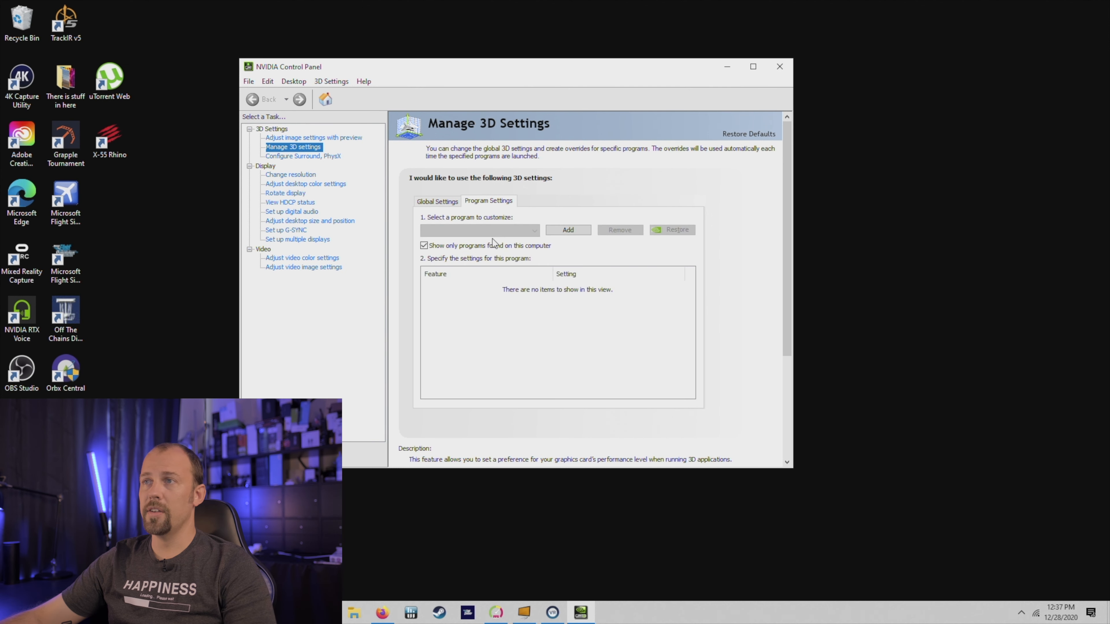
Choose Microsoft Flight Simulator as the program to customise.
{"action": "left_click", "coordinate": [480, 230]}
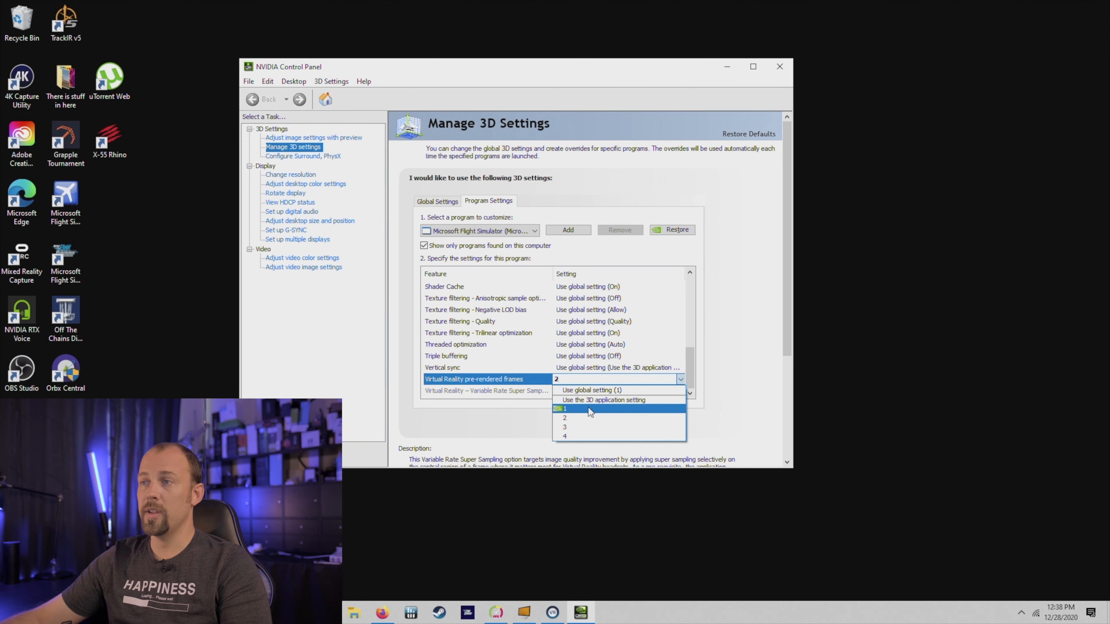
{"action": "mouse_move", "coordinate": [584, 417]}
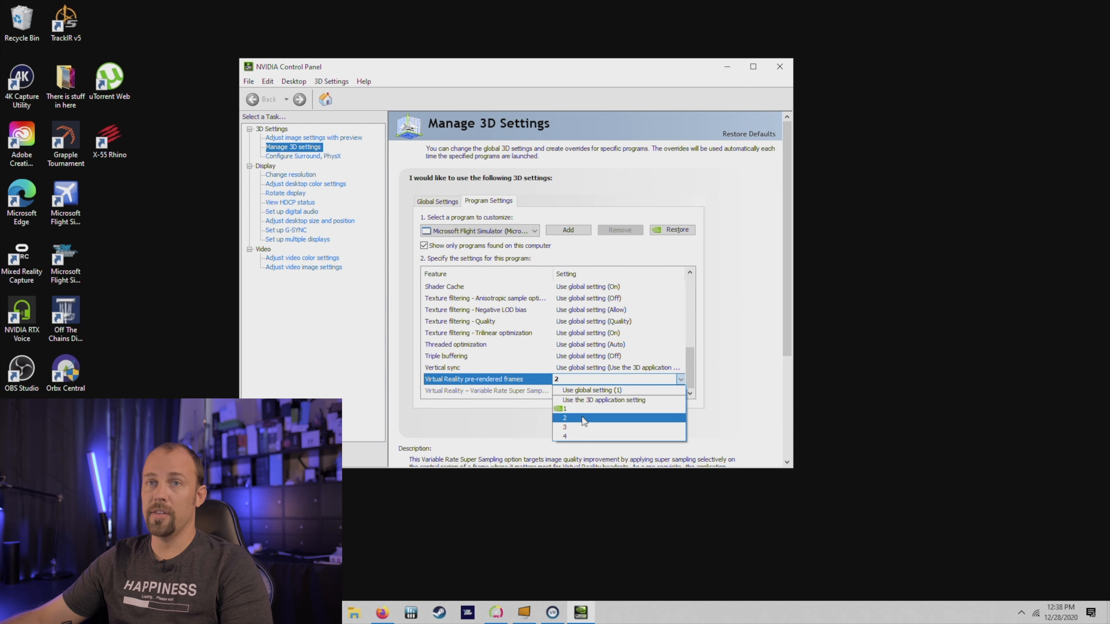
{"action": "mouse_move", "coordinate": [603, 400]}
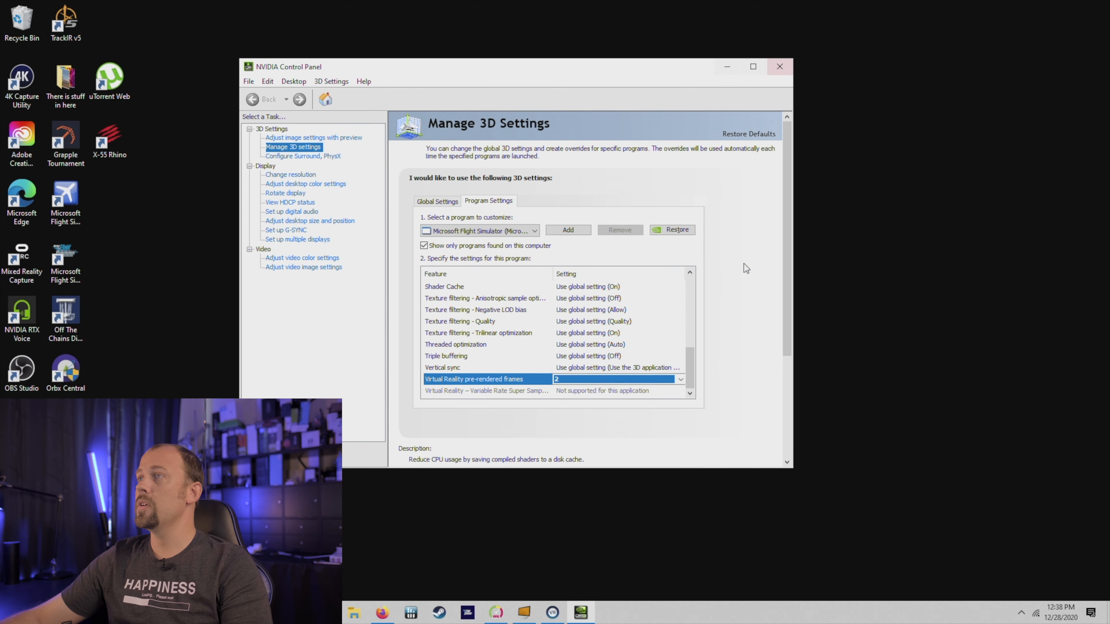
{"action": "mouse_move", "coordinate": [791, 66]}
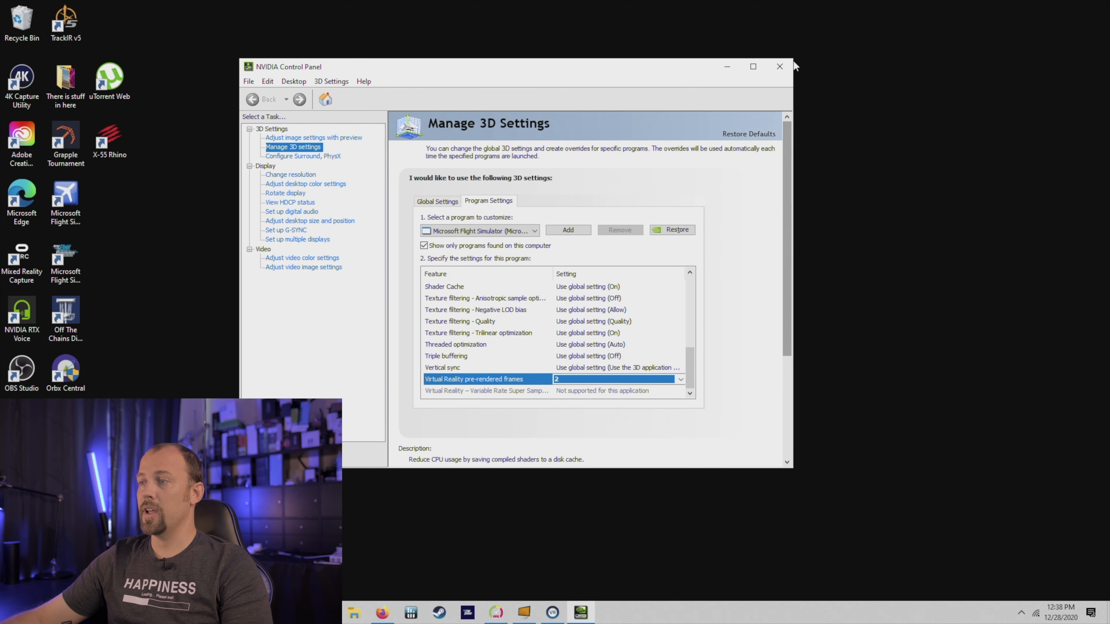
Close NVIDIA Control Panel and launch Microsoft Flight Simulator from its desktop shortcut.
{"action": "left_click", "coordinate": [779, 66]}
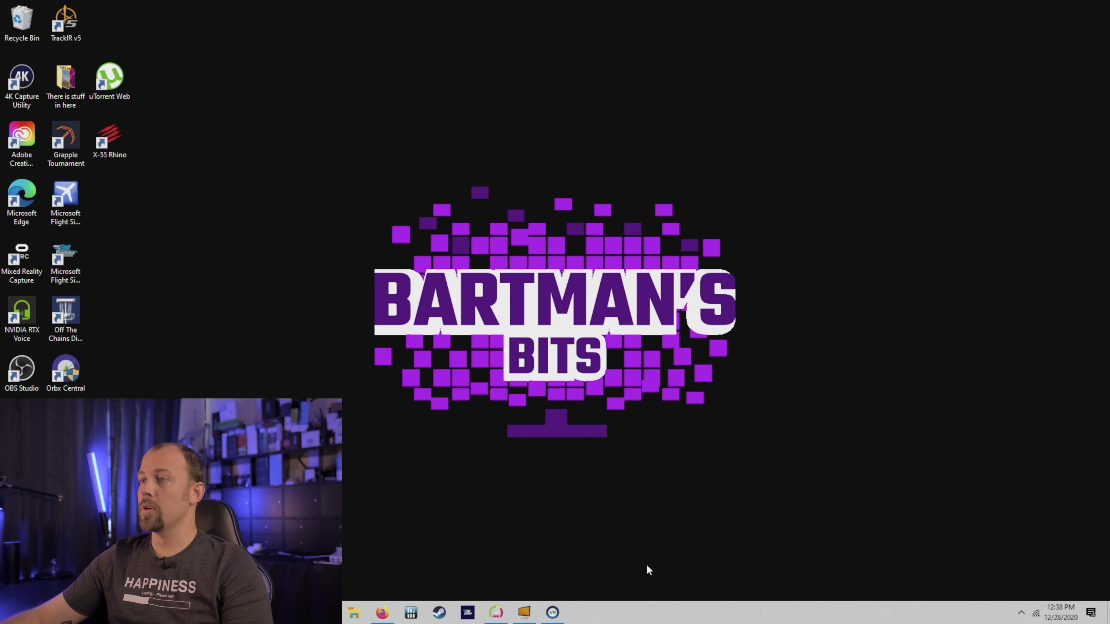
{"action": "mouse_move", "coordinate": [138, 47]}
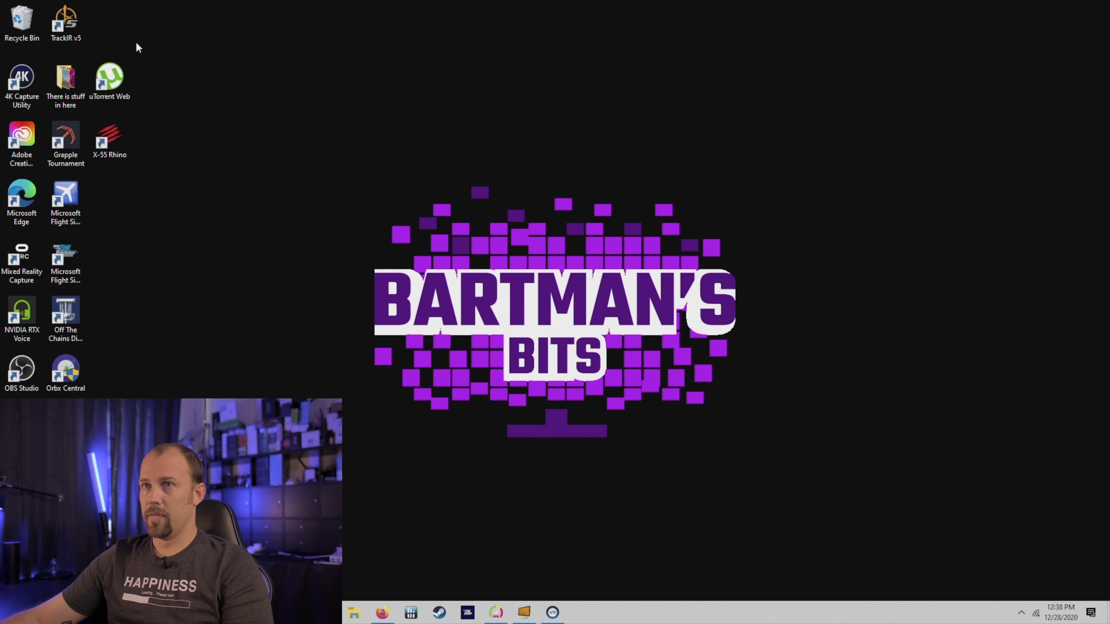
{"action": "left_click", "coordinate": [65, 201]}
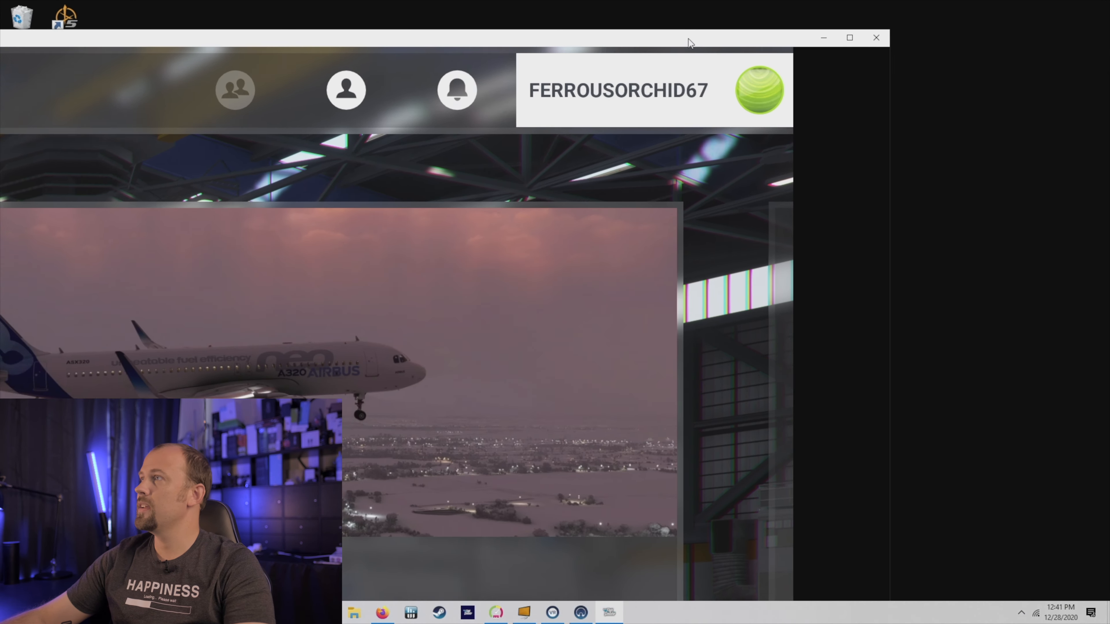
Maximize the Flight Simulator window and go into Options from the top menu.
{"action": "left_click", "coordinate": [849, 37]}
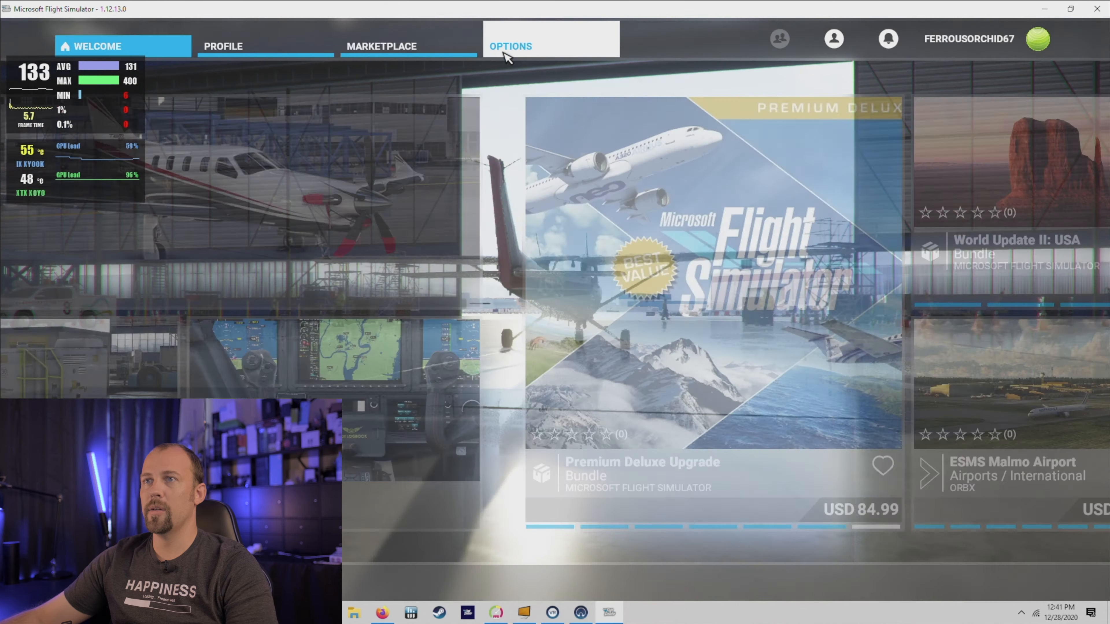
{"action": "left_click", "coordinate": [511, 46]}
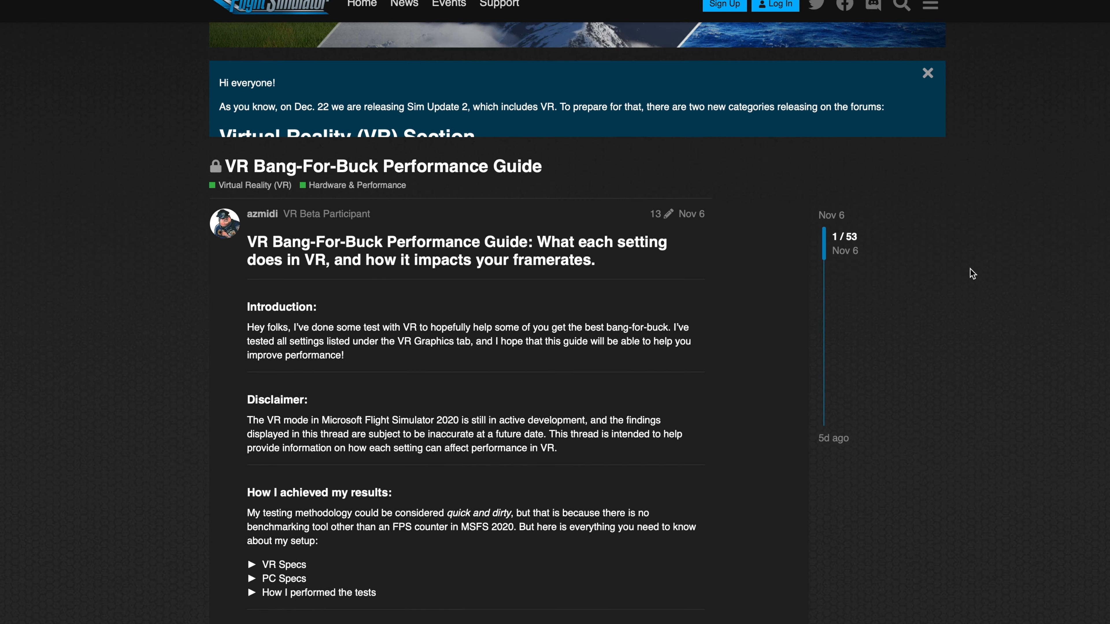
Scroll the VR Bang-For-Buck guide down to the table of most impactful settings.
{"action": "scroll", "scroll_direction": "down", "scroll_amount": 3}
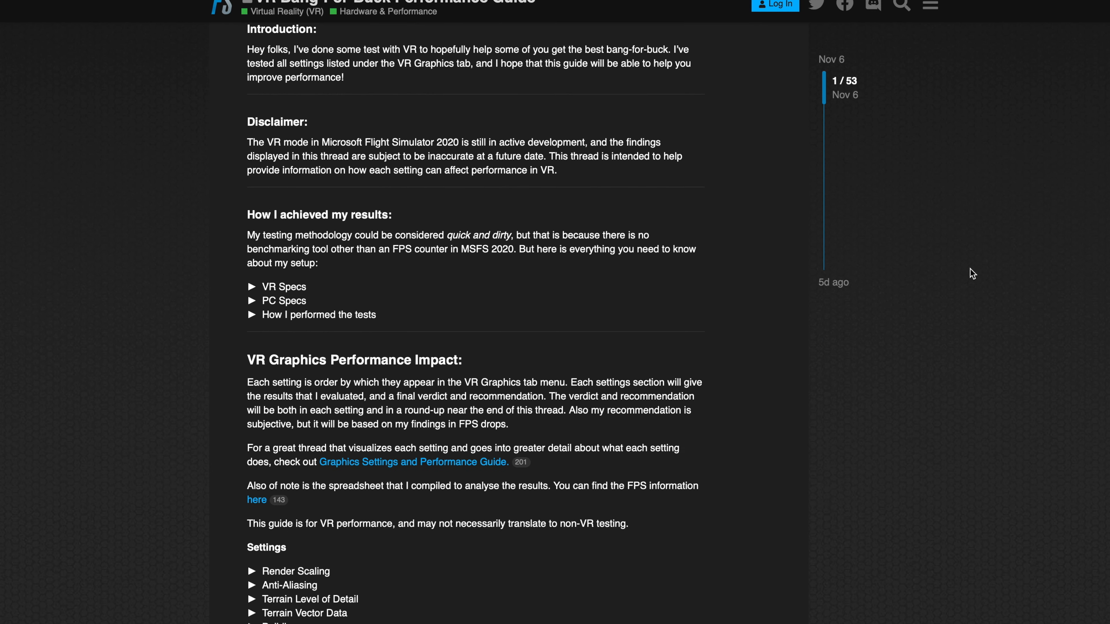
{"action": "scroll", "scroll_direction": "down", "scroll_amount": 3}
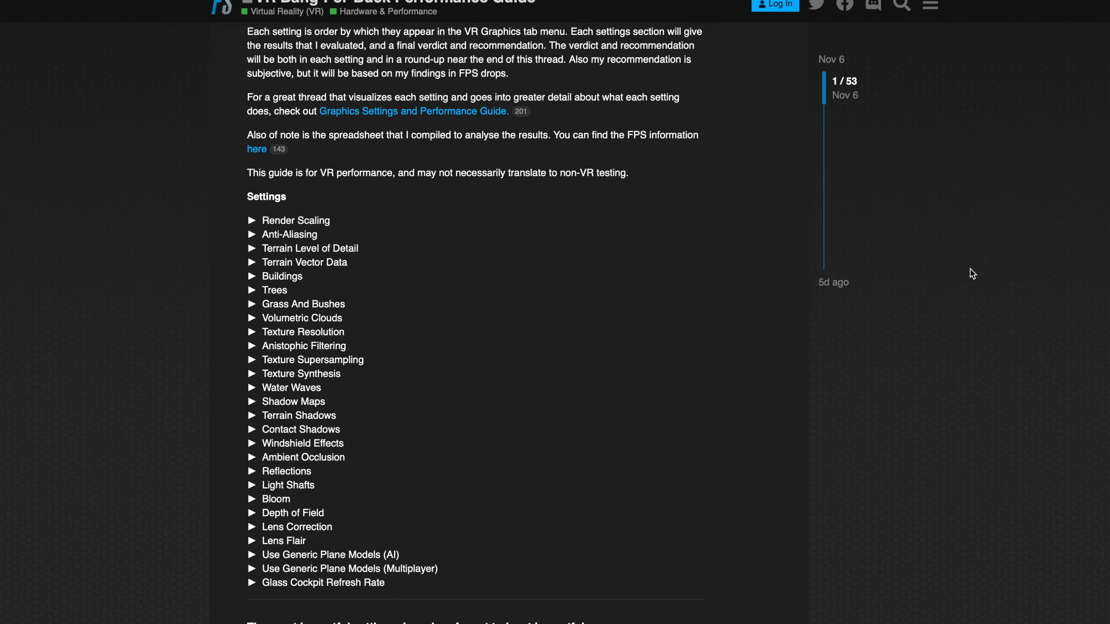
{"action": "scroll", "scroll_direction": "down", "scroll_amount": 3}
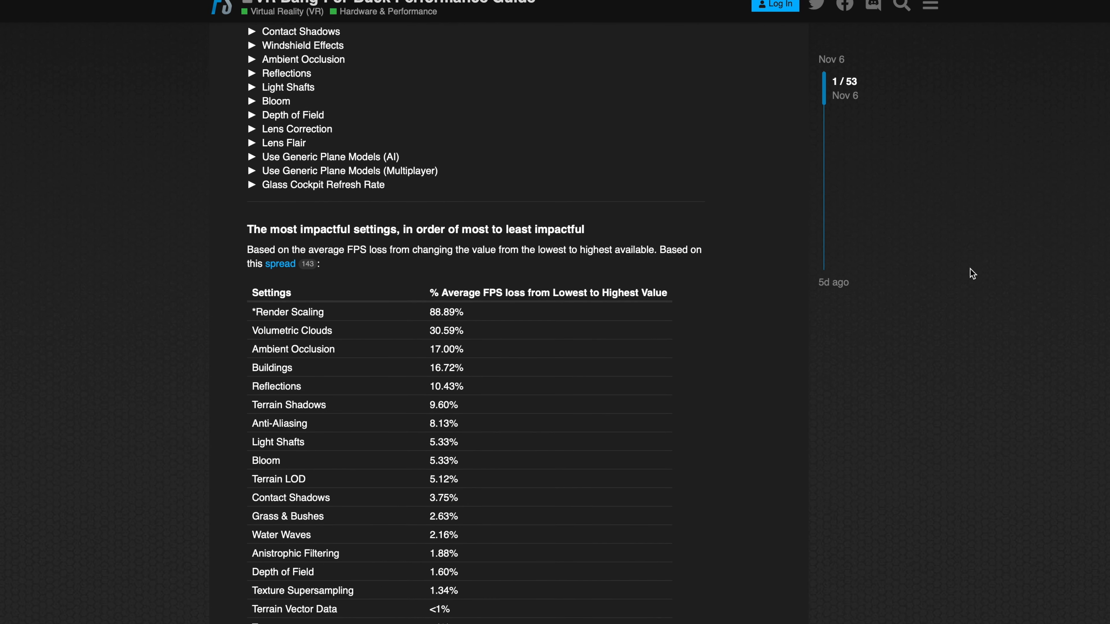
{"action": "scroll", "scroll_direction": "down", "scroll_amount": 3}
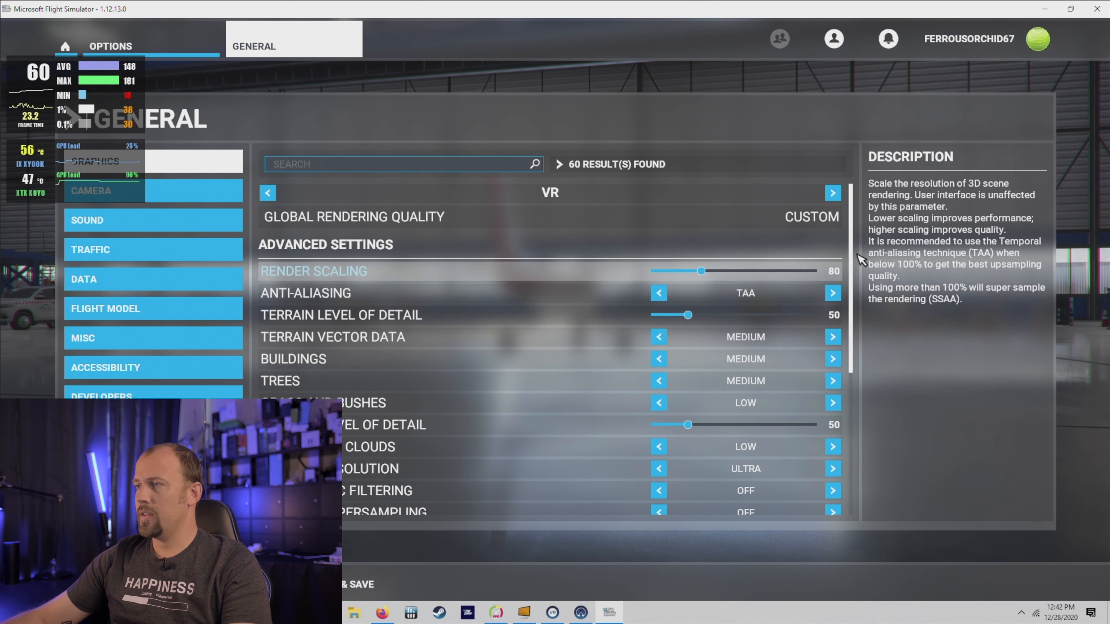
Scroll through the VR advanced graphics list showing render scaling 80 and terrain detail 50.
{"action": "scroll", "scroll_direction": "down", "scroll_amount": 3}
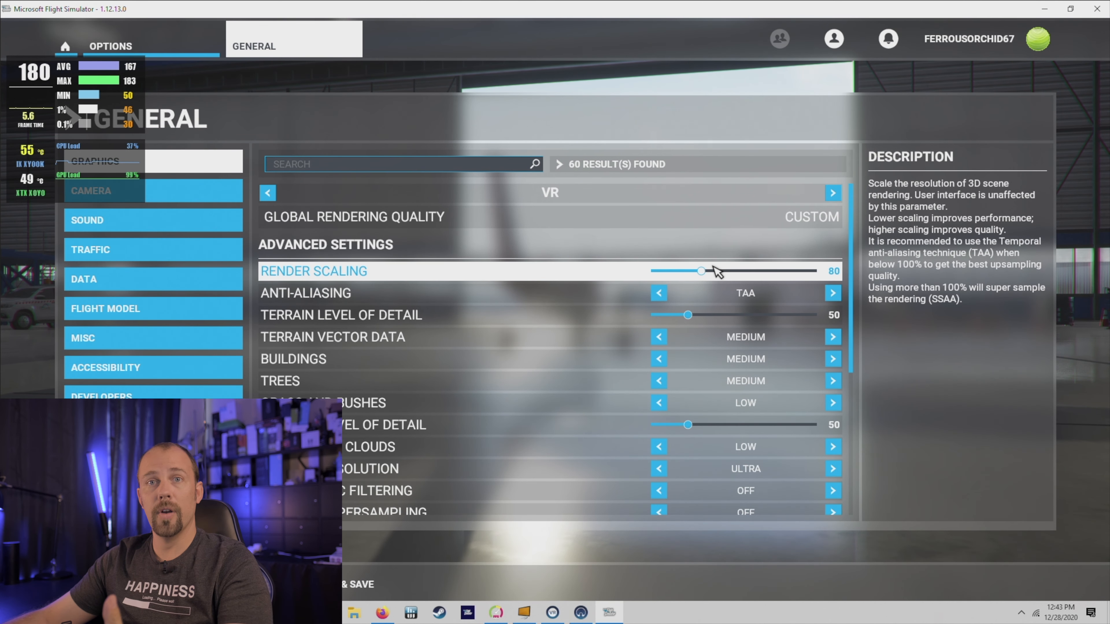
{"action": "mouse_move", "coordinate": [697, 288]}
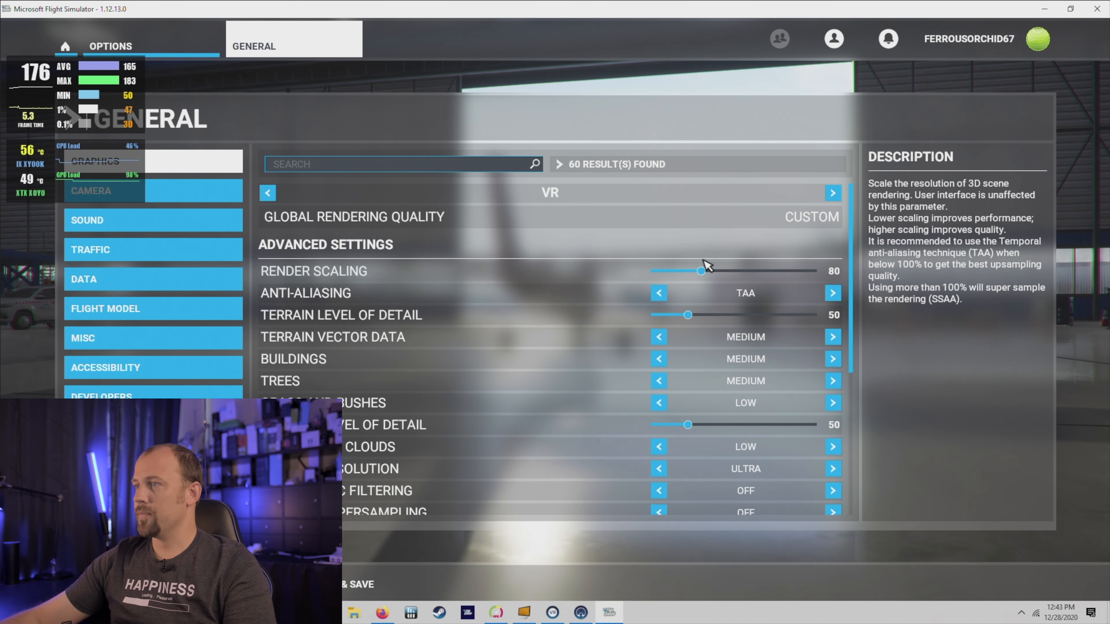
{"action": "mouse_move", "coordinate": [742, 312]}
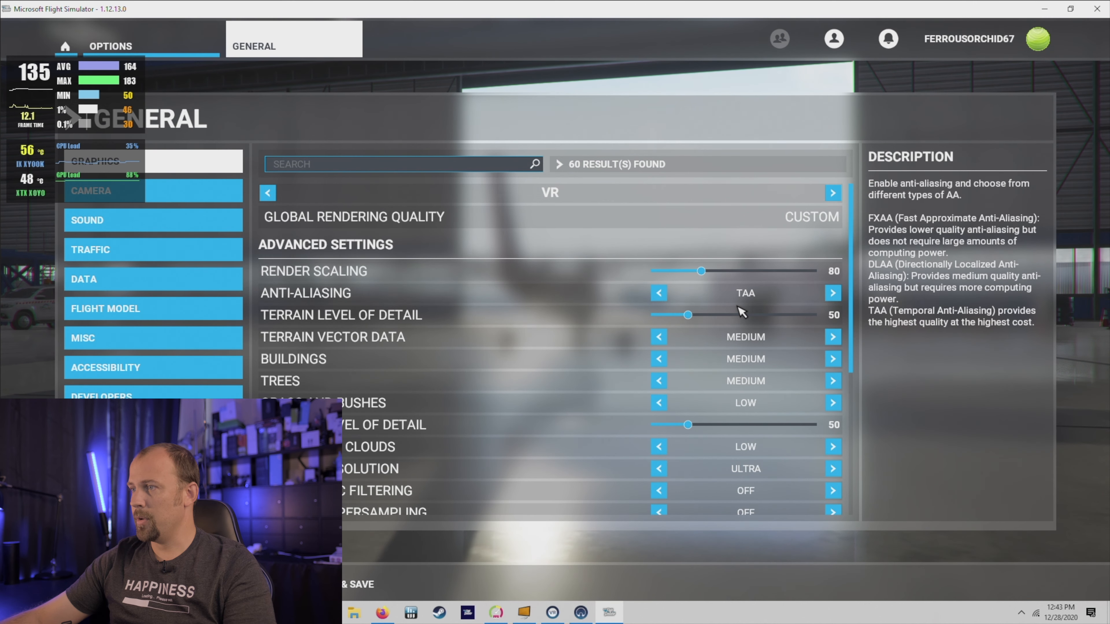
{"action": "scroll", "scroll_direction": "down", "scroll_amount": 3}
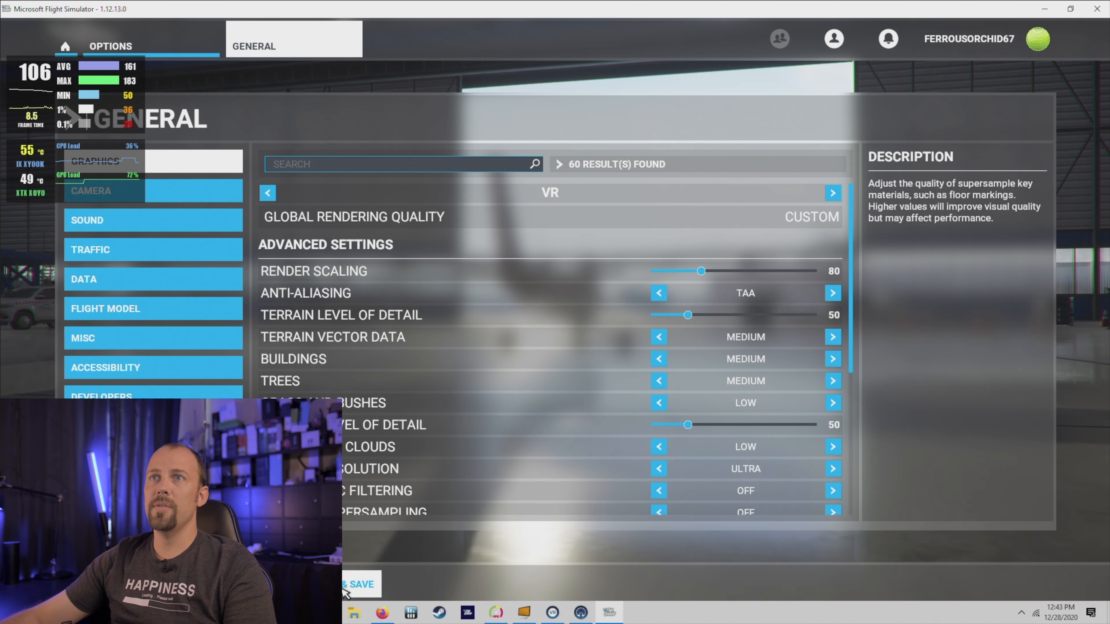
Save the lowered VR graphics settings and return to the main menu.
{"action": "left_click", "coordinate": [361, 584]}
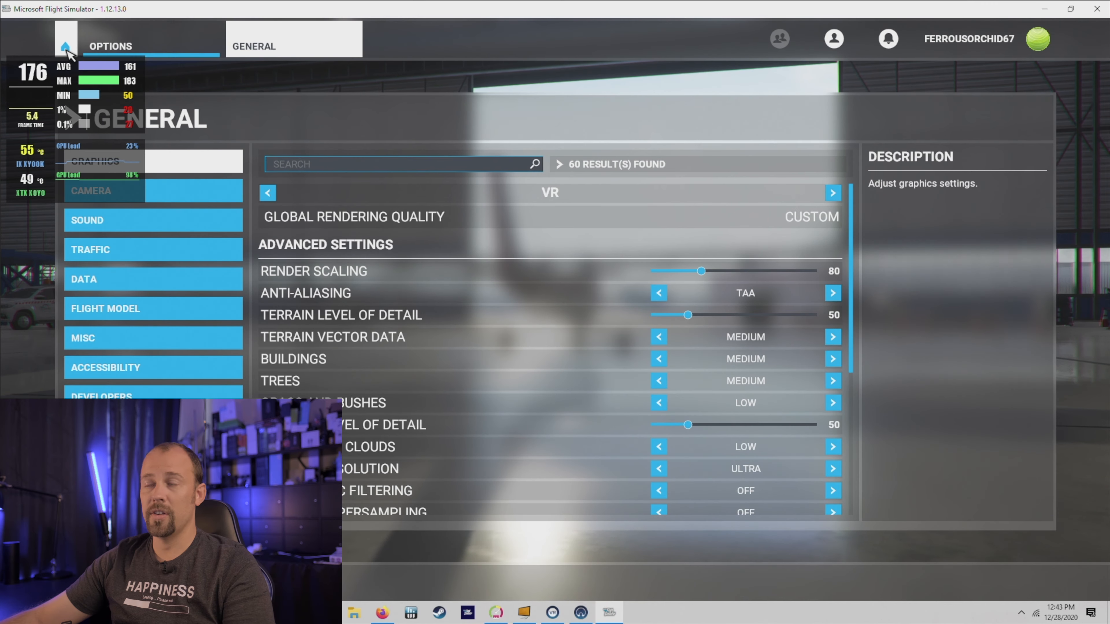
{"action": "left_click", "coordinate": [64, 46]}
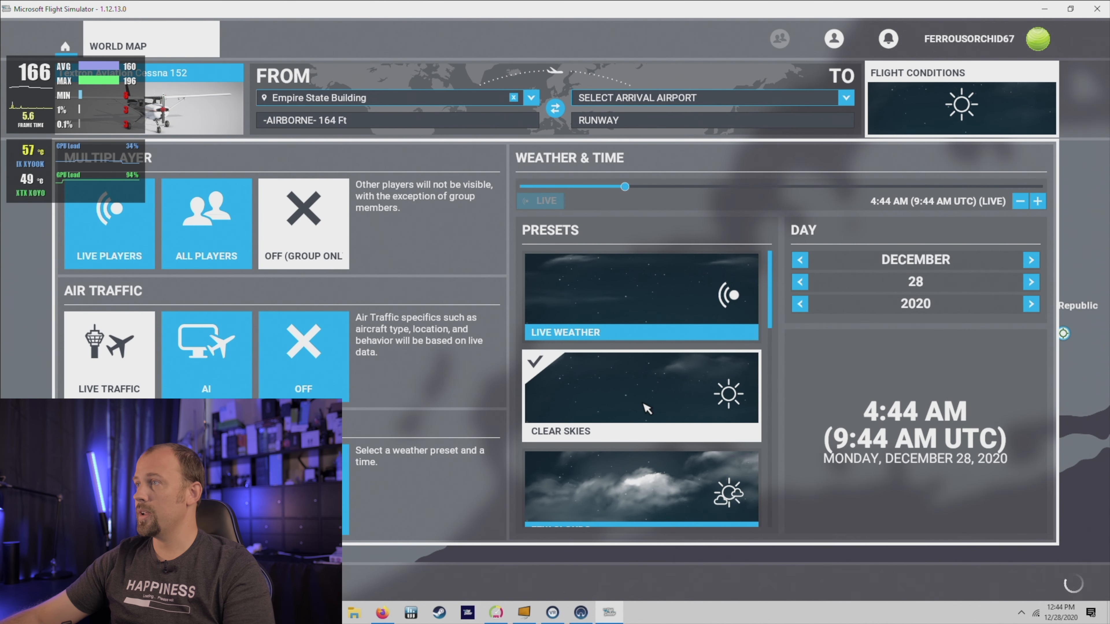
Move the flight's time of day later toward dawn, to about 6:55 AM with clear skies.
{"action": "left_click_drag", "start_coordinate": [625, 186], "coordinate": [649, 187]}
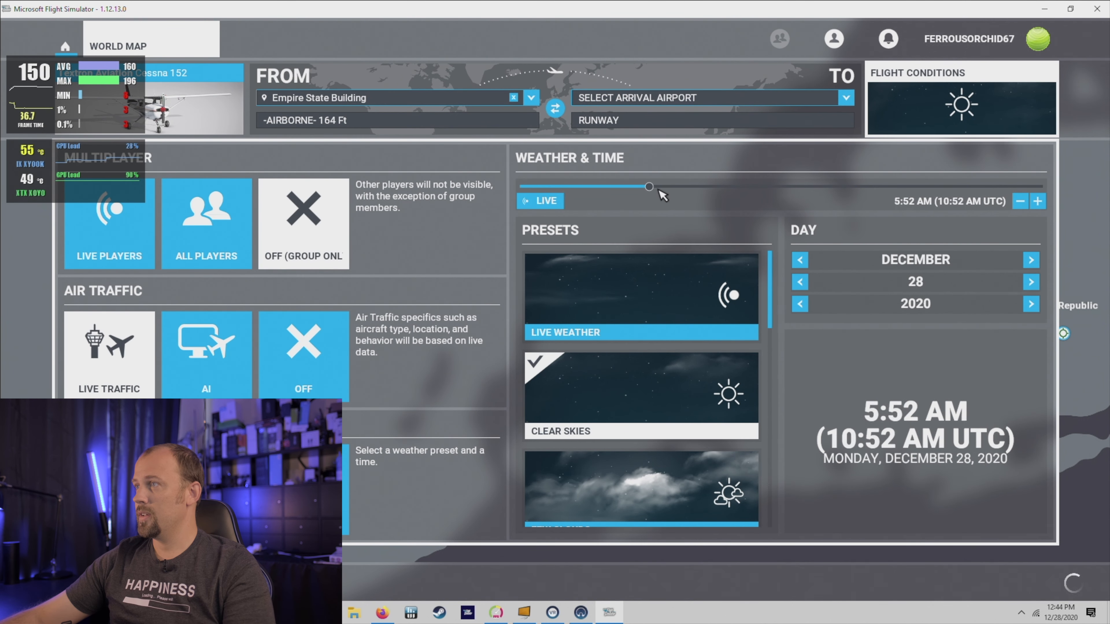
{"action": "left_click_drag", "start_coordinate": [648, 187], "coordinate": [672, 186]}
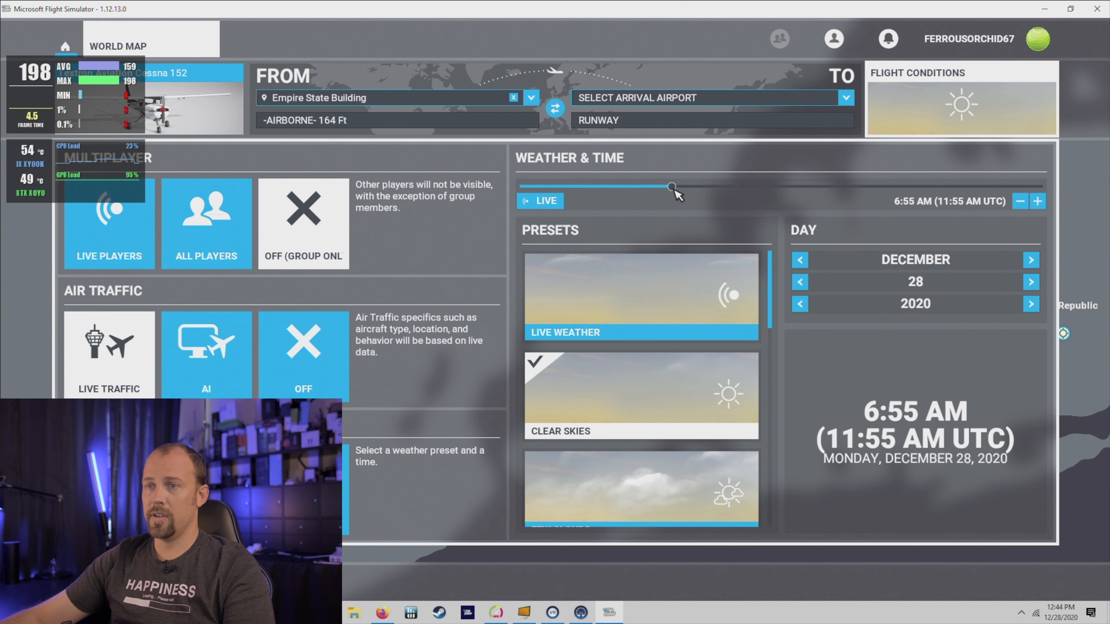
{"action": "left_click_drag", "start_coordinate": [671, 186], "coordinate": [672, 186]}
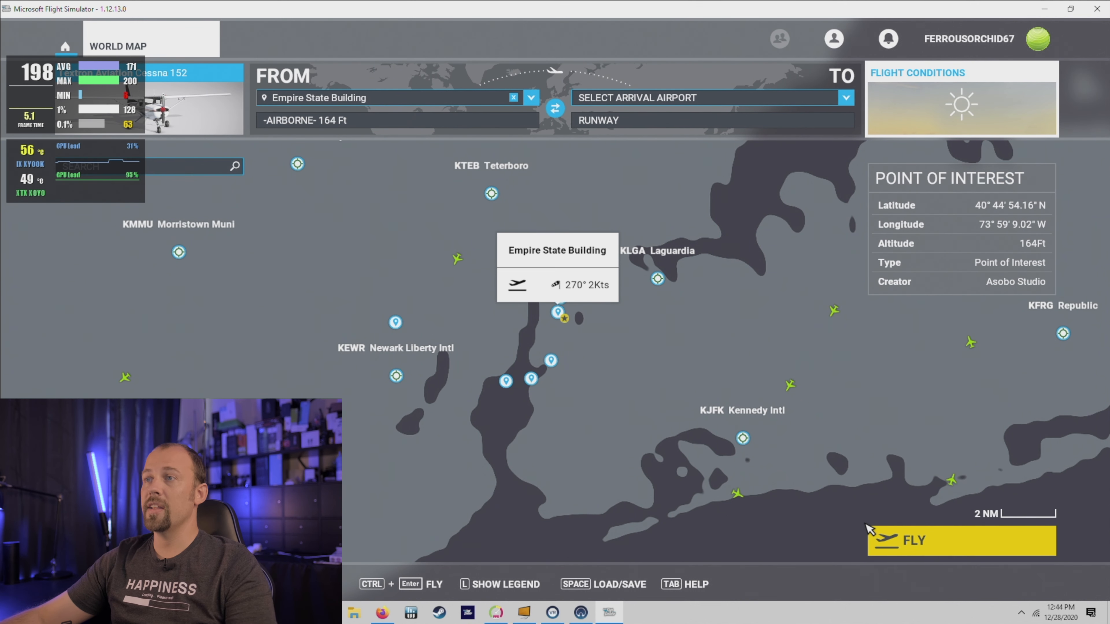
{"action": "mouse_move", "coordinate": [548, 315]}
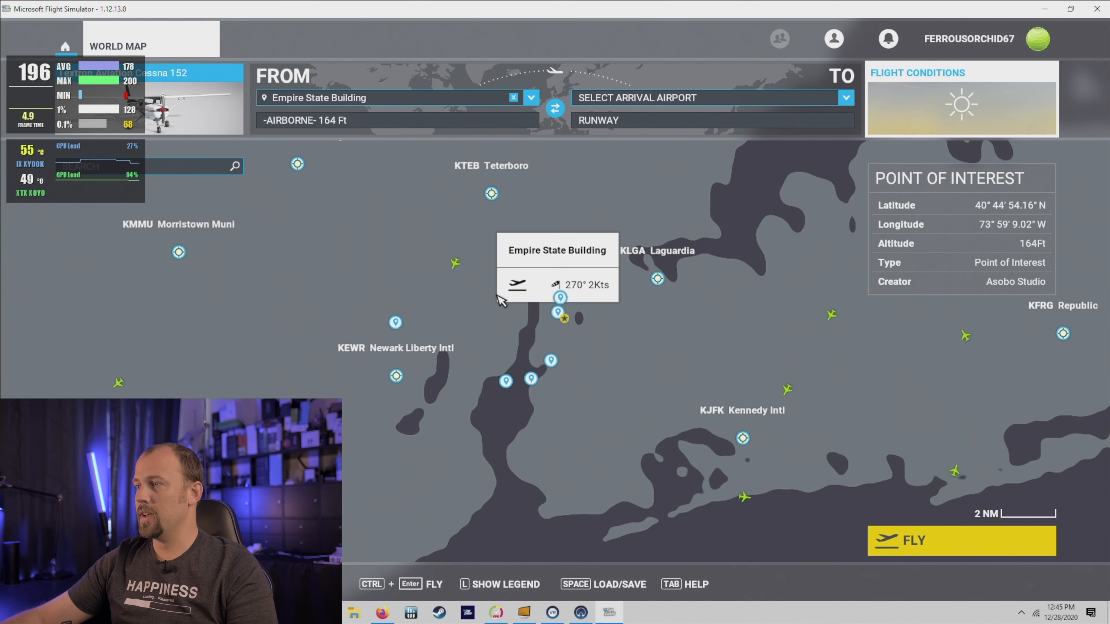
Start the flight from the Empire State Building and let it load to ready-to-fly.
{"action": "left_click", "coordinate": [961, 540]}
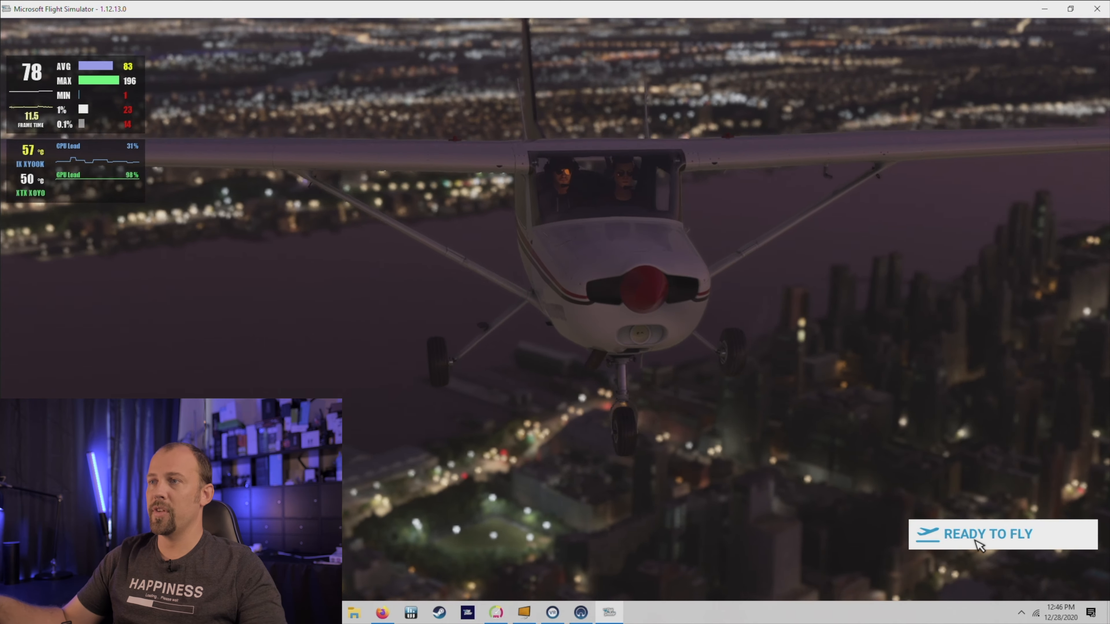
Begin flying the loaded flight over night-lit New York City.
{"action": "left_click", "coordinate": [988, 534]}
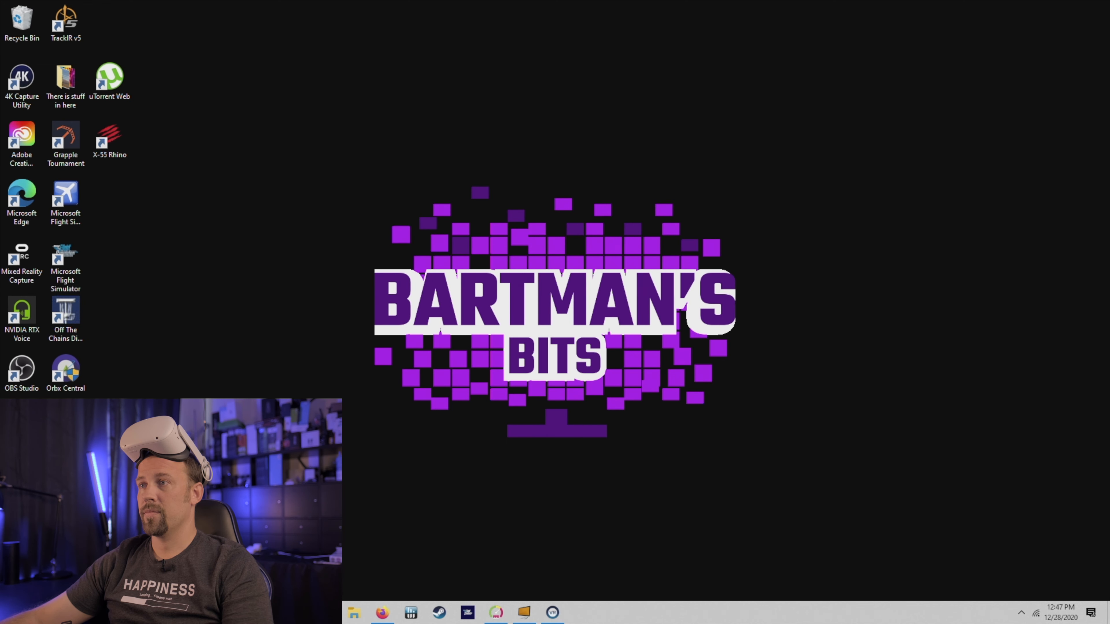
Close the SteamVR status window and launch the Microsoft Flight Simulator shortcut.
{"action": "left_click", "coordinate": [552, 612]}
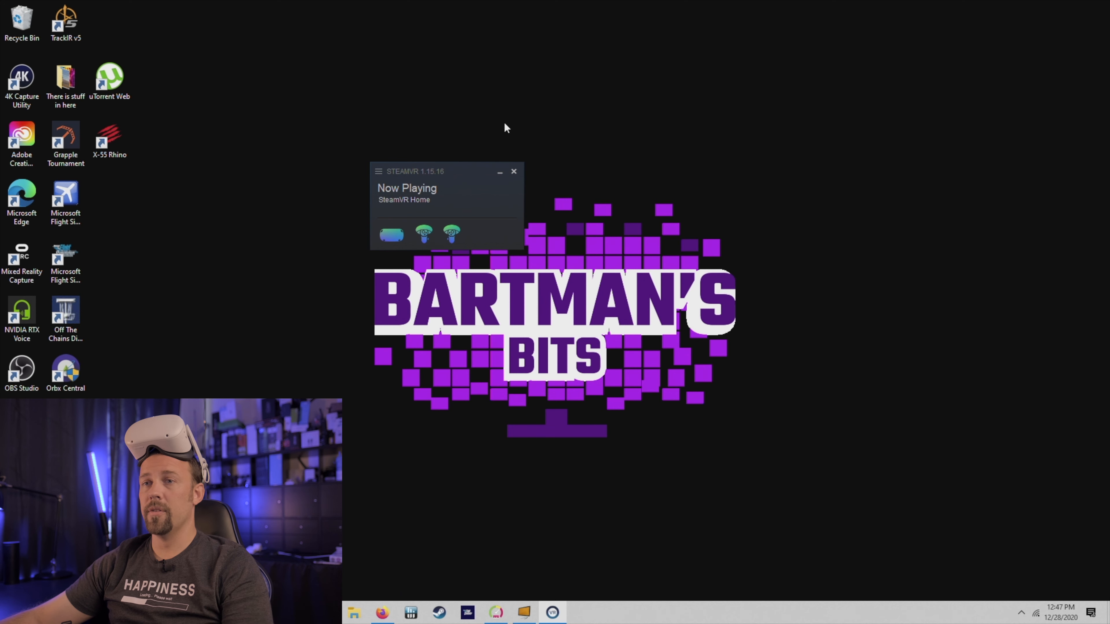
{"action": "left_click", "coordinate": [514, 171]}
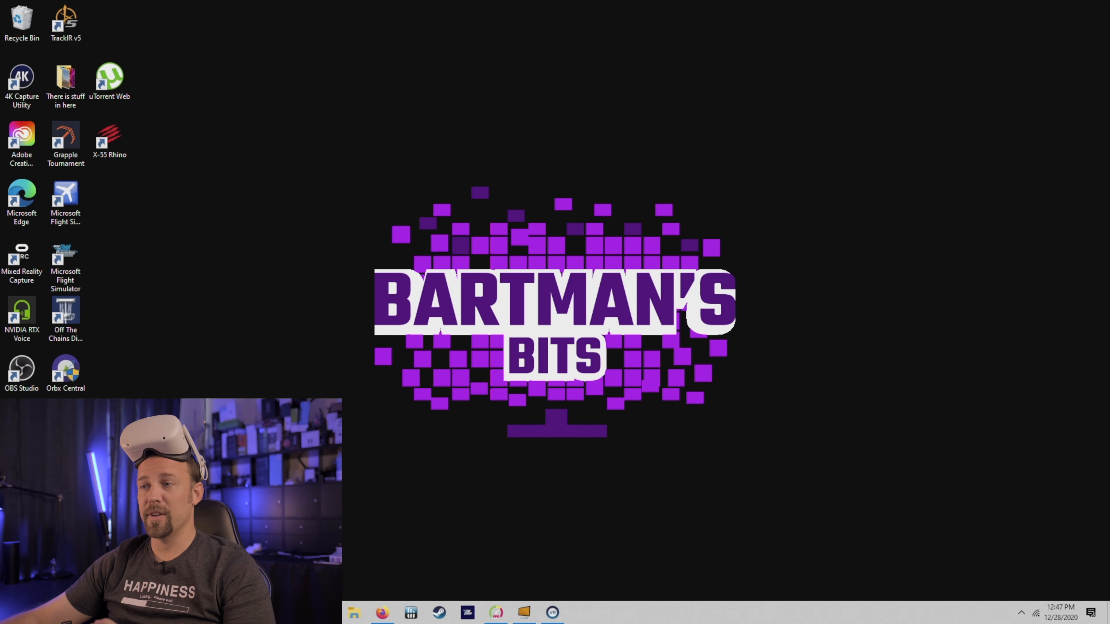
{"action": "left_click", "coordinate": [66, 265]}
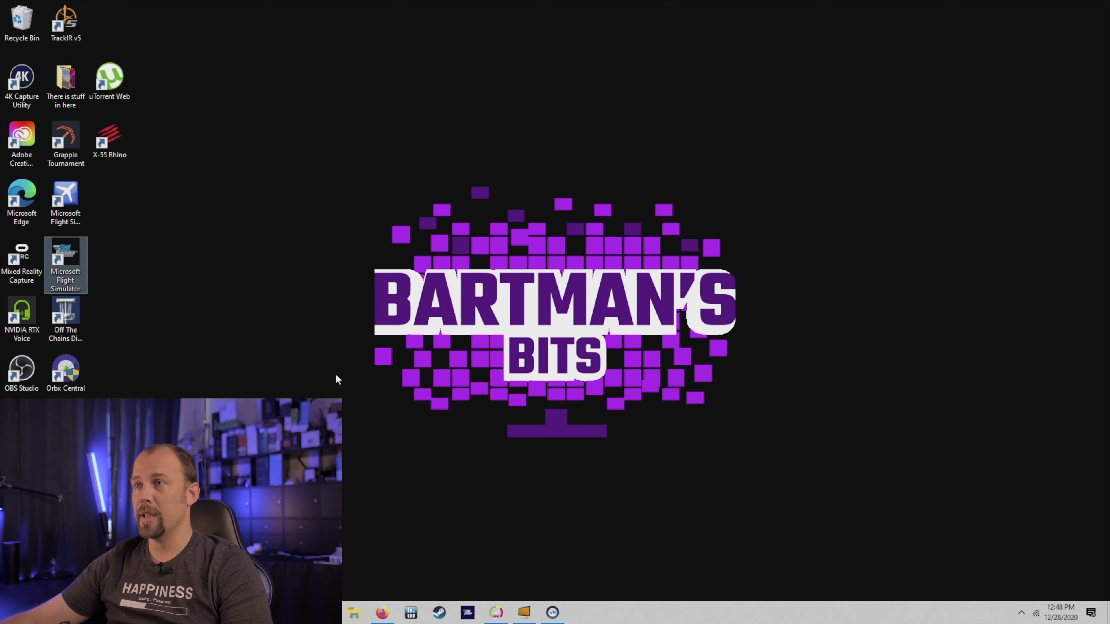
{"action": "mouse_move", "coordinate": [325, 378]}
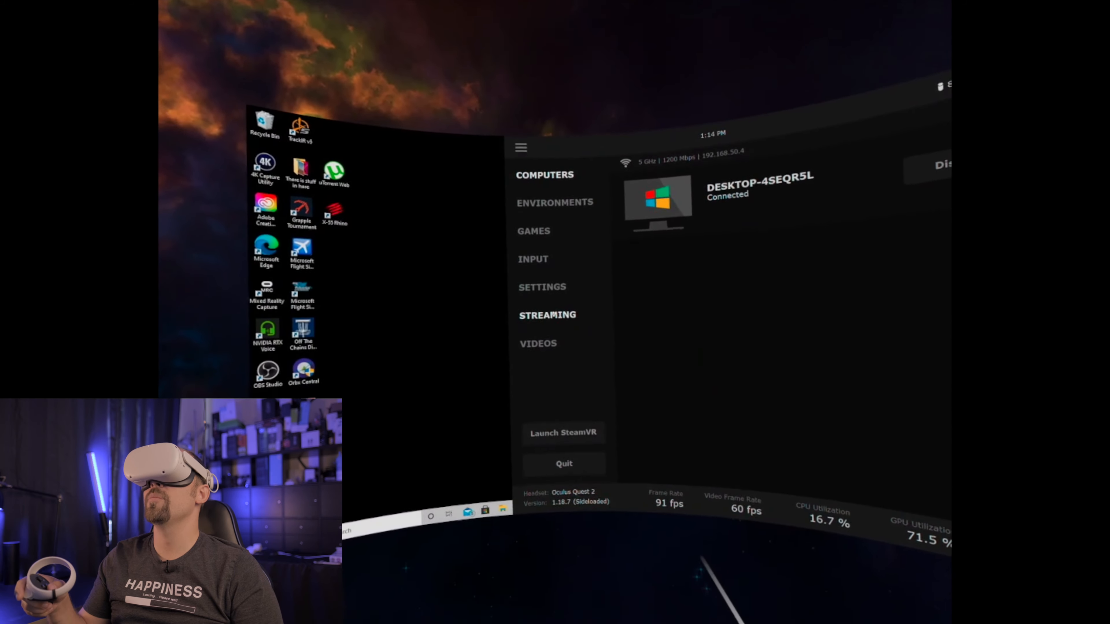
Show Virtual Desktop's Streaming settings: Medium quality, 72 fps, 42 Mbps bitrate.
{"action": "left_click", "coordinate": [542, 286]}
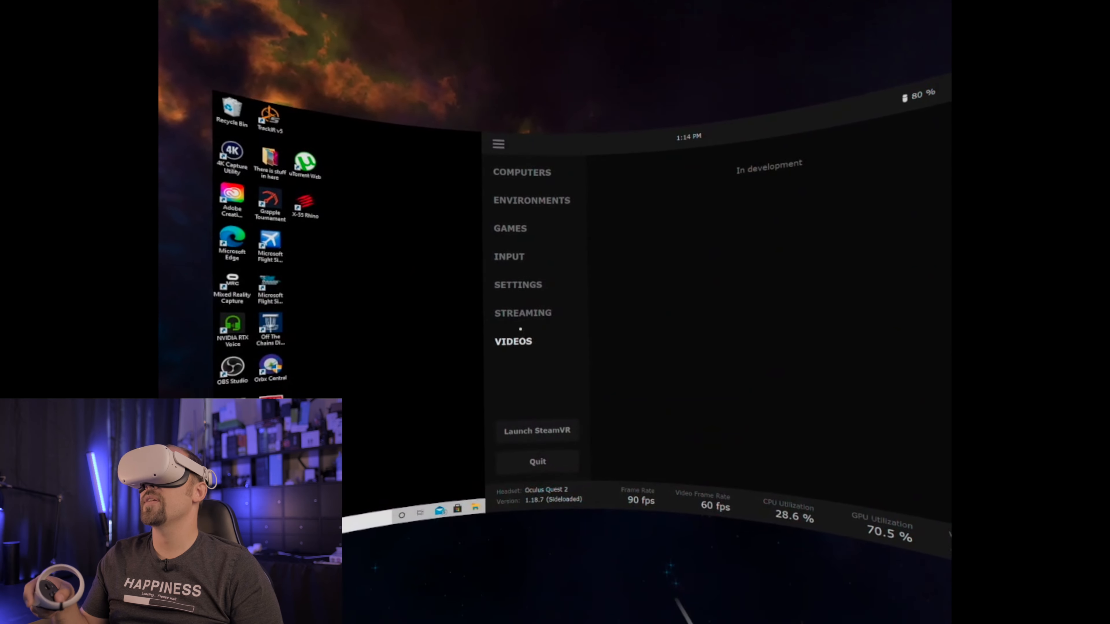
{"action": "left_click", "coordinate": [523, 313]}
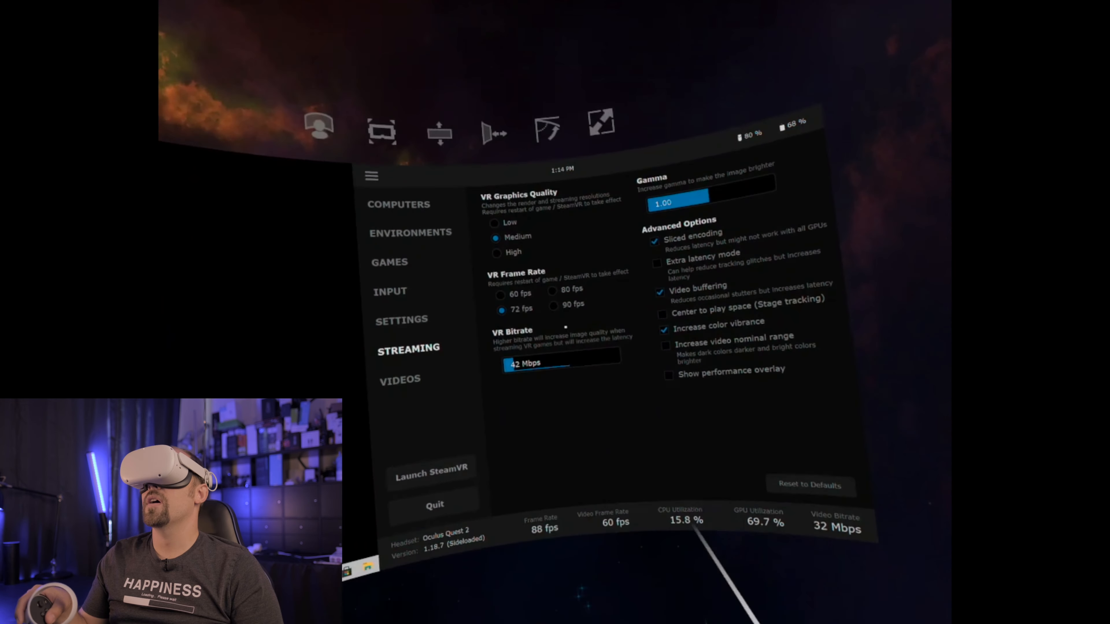